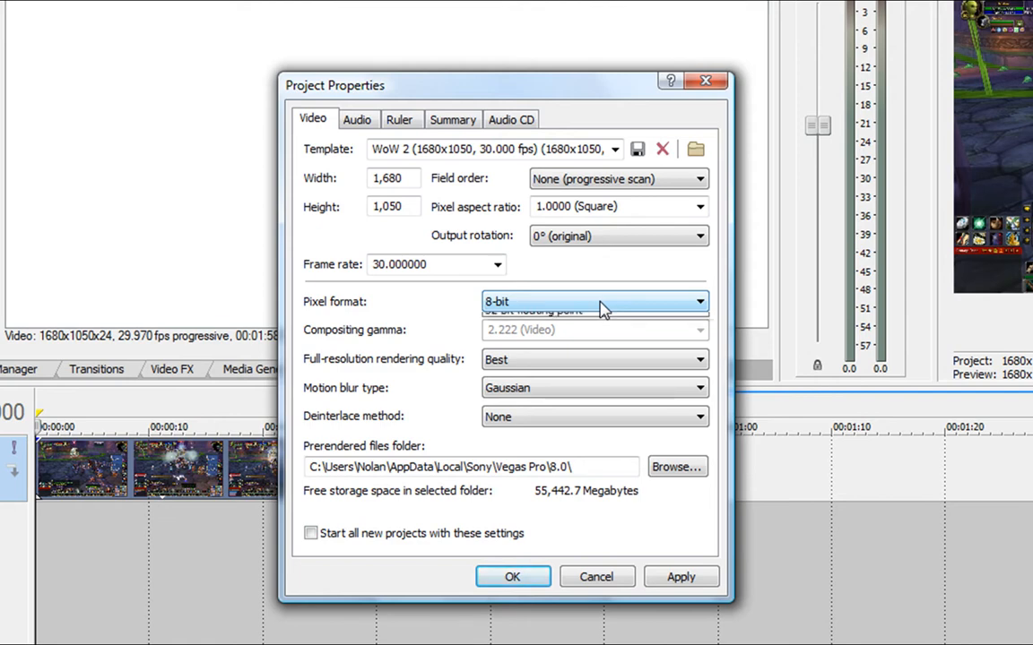
Review the project video settings, keeping 8-bit pixel format, Gaussian motion blur and no deinterlacing.
left_click(596, 301)
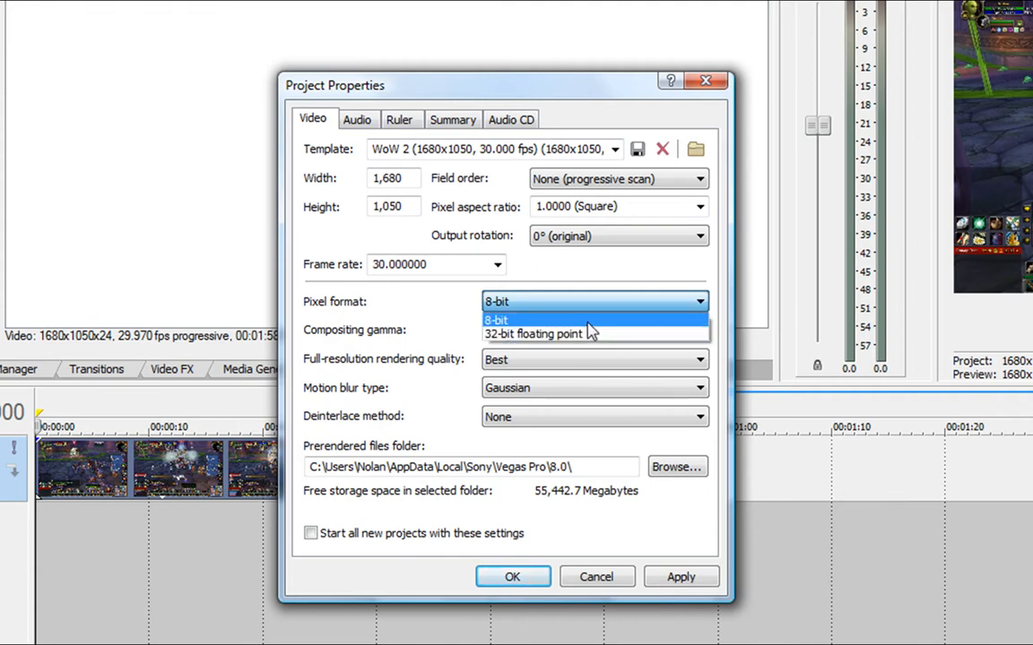
left_click(497, 319)
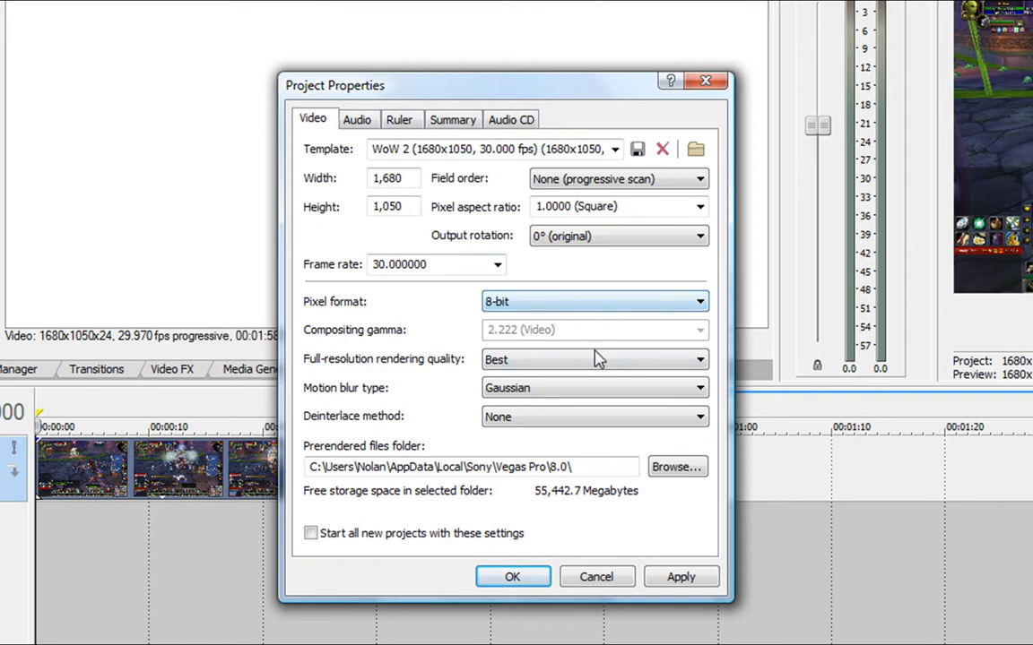
left_click(595, 359)
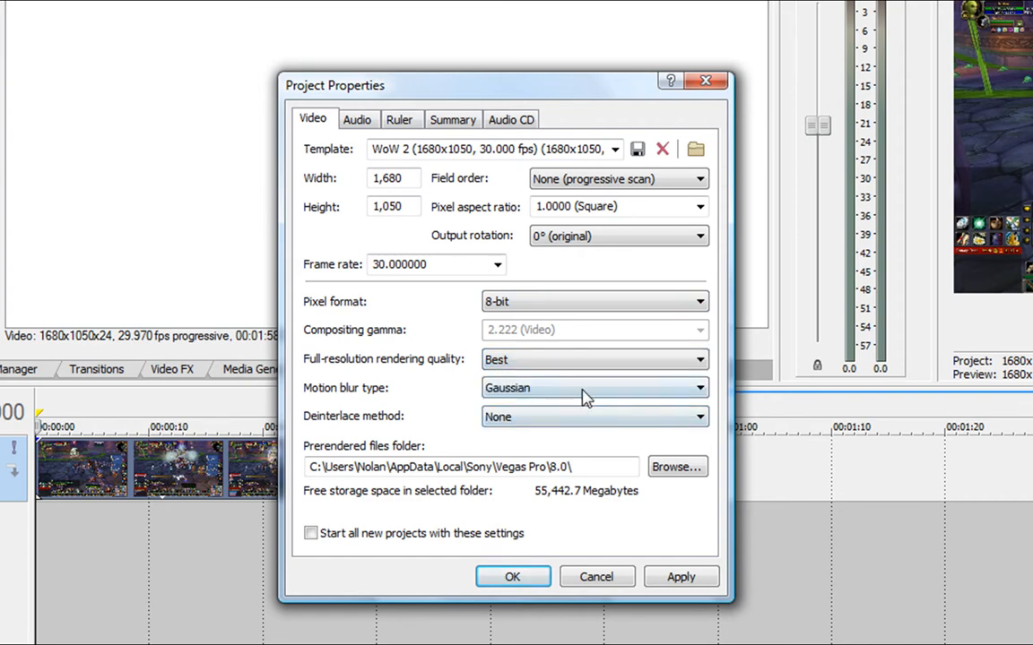
mouse_move(690, 398)
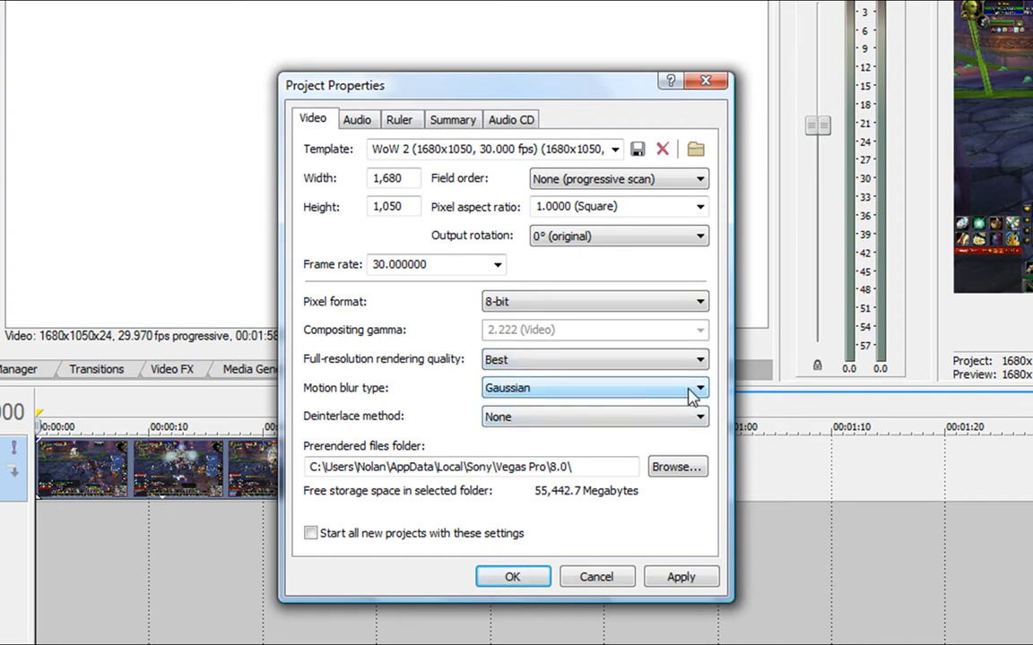
left_click(699, 387)
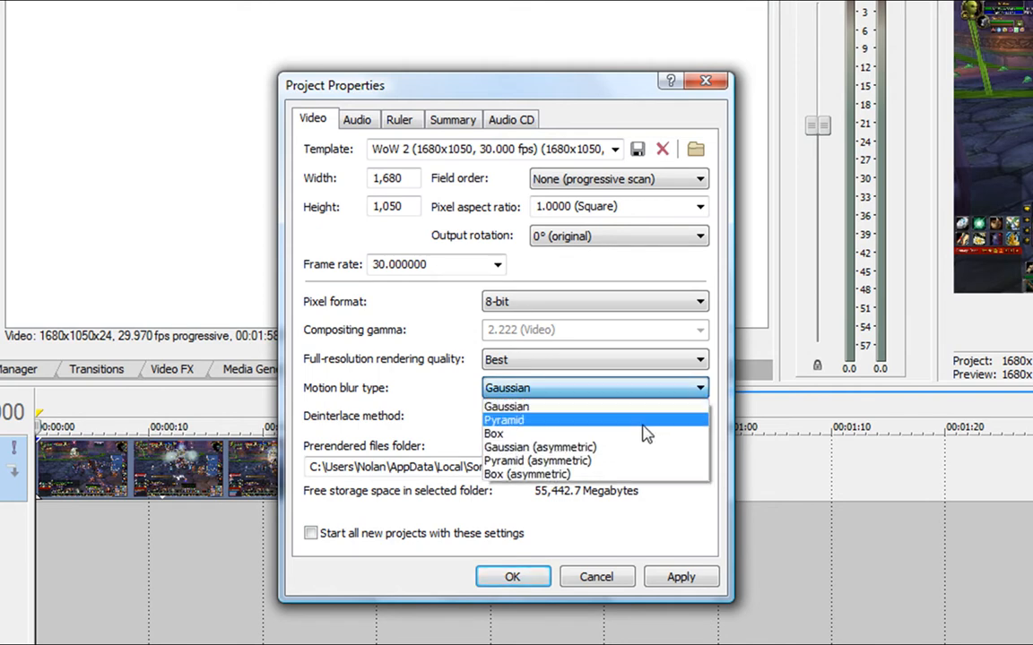
mouse_move(619, 407)
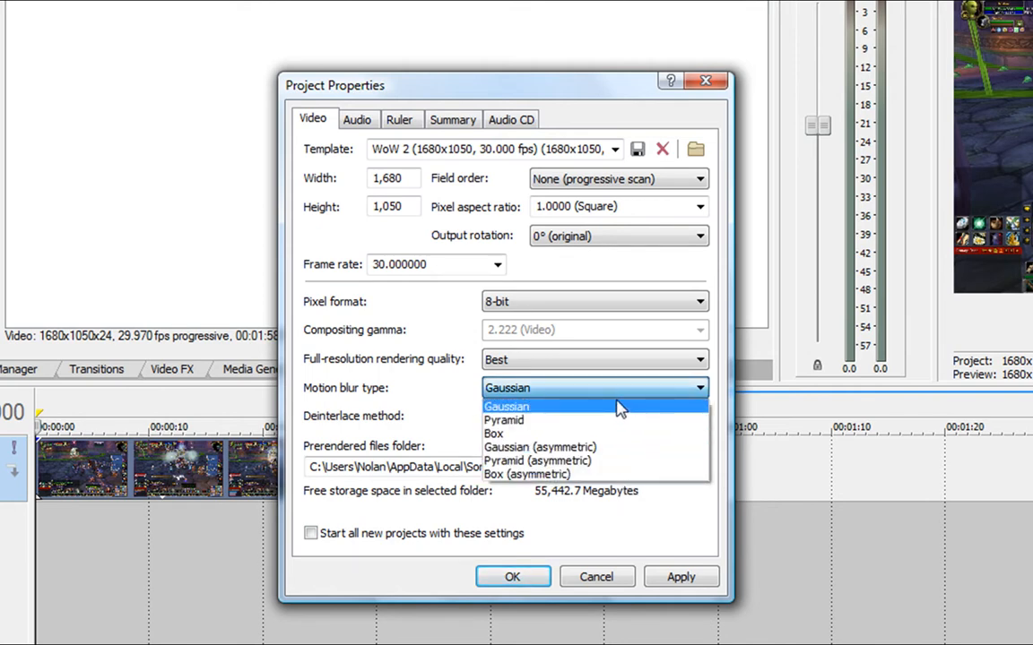
left_click(505, 405)
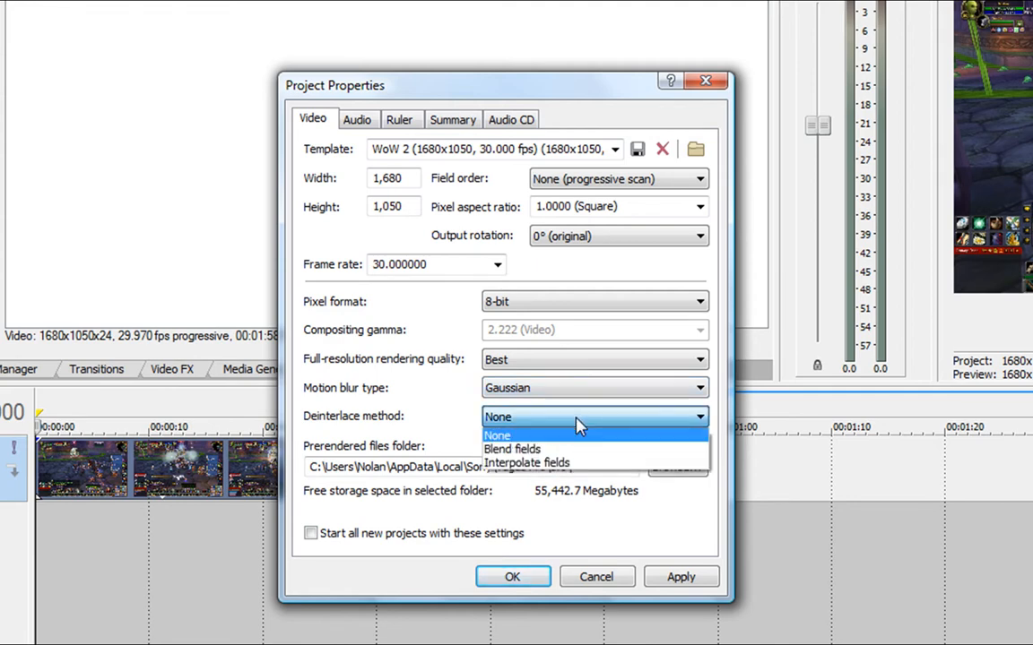
left_click(496, 435)
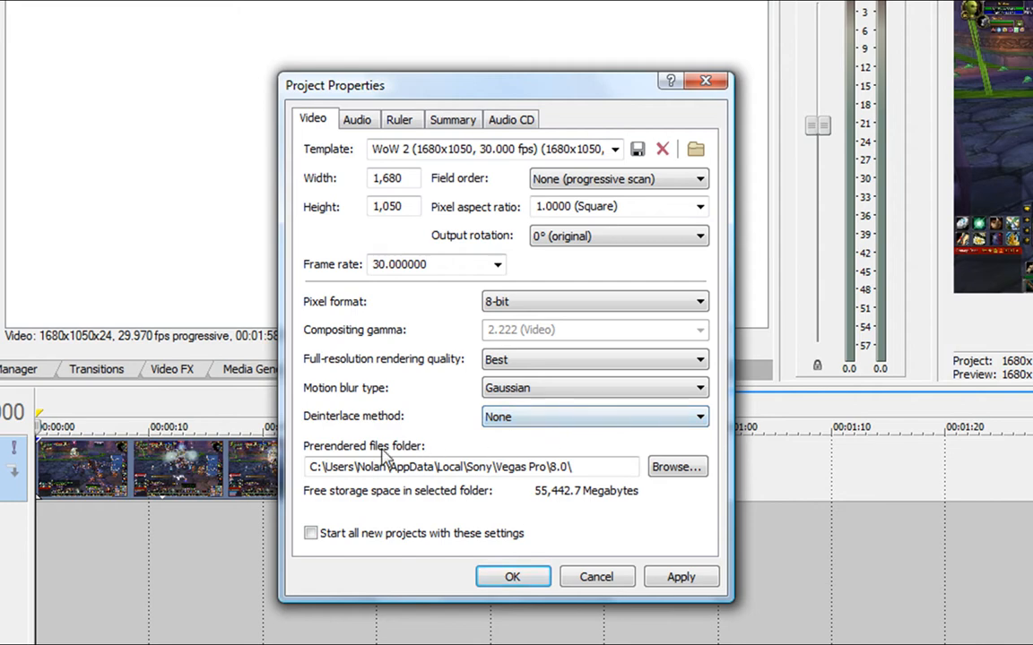
mouse_move(487, 459)
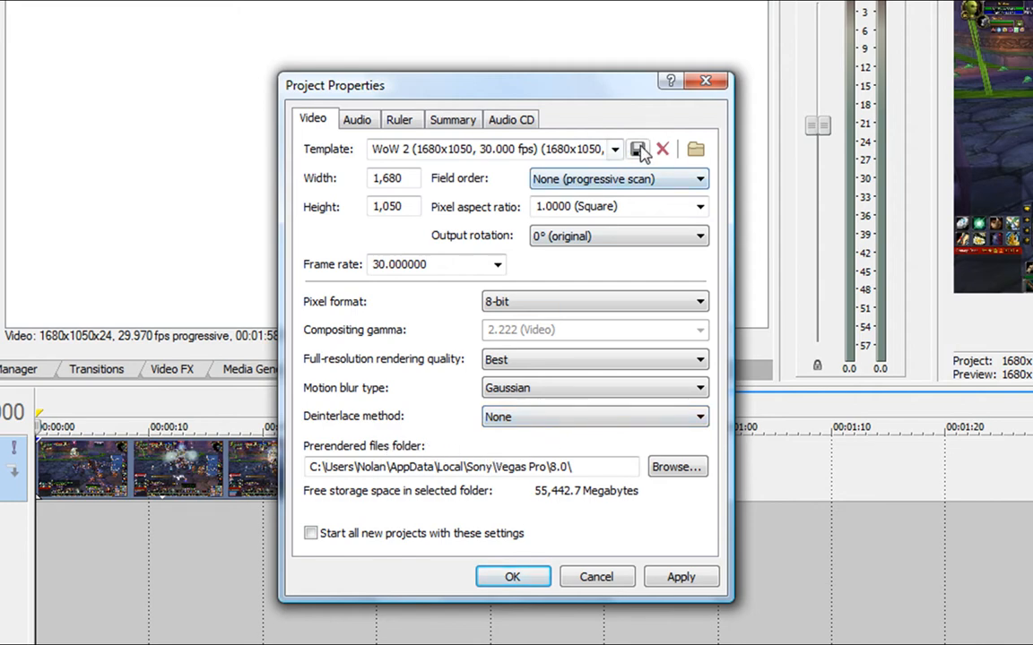
mouse_move(638, 148)
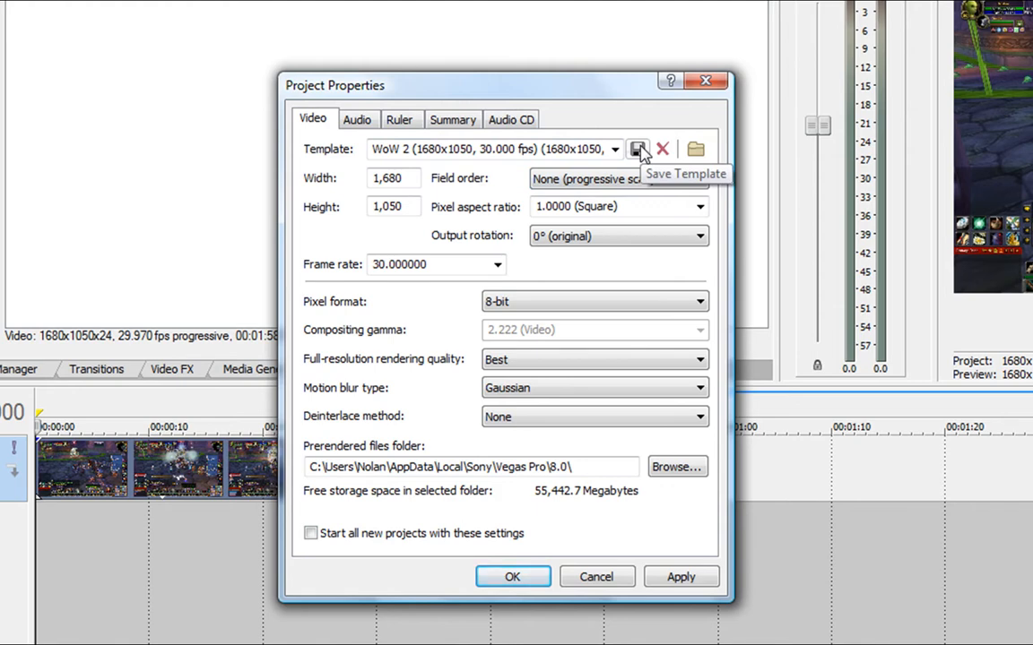
mouse_move(439, 178)
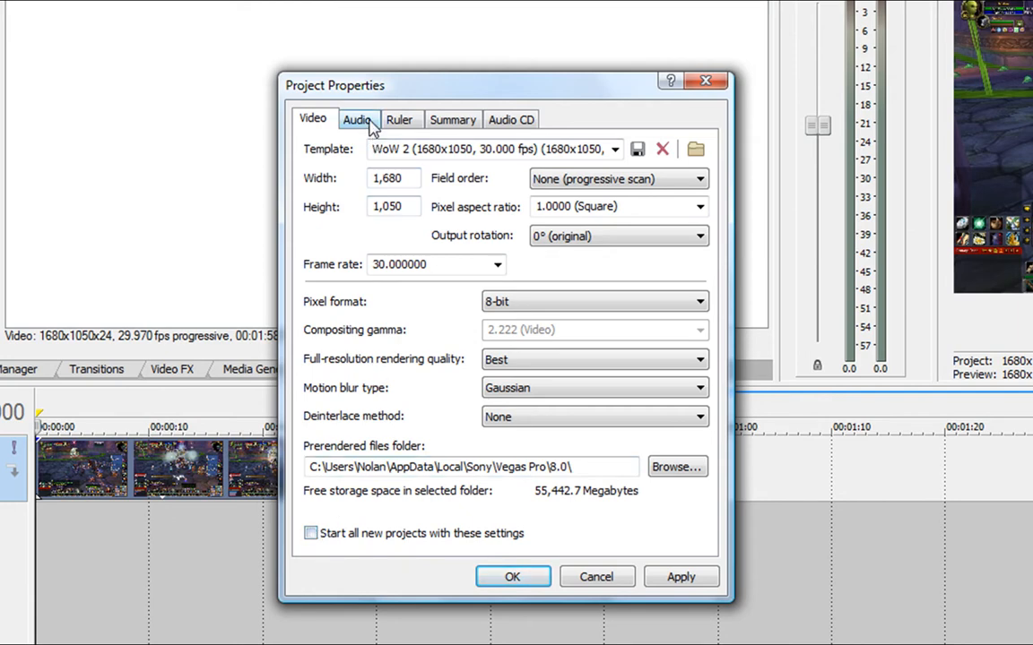
Check the project audio settings: stereo master bus, 44,100 Hz sample rate, 16-bit depth.
left_click(356, 118)
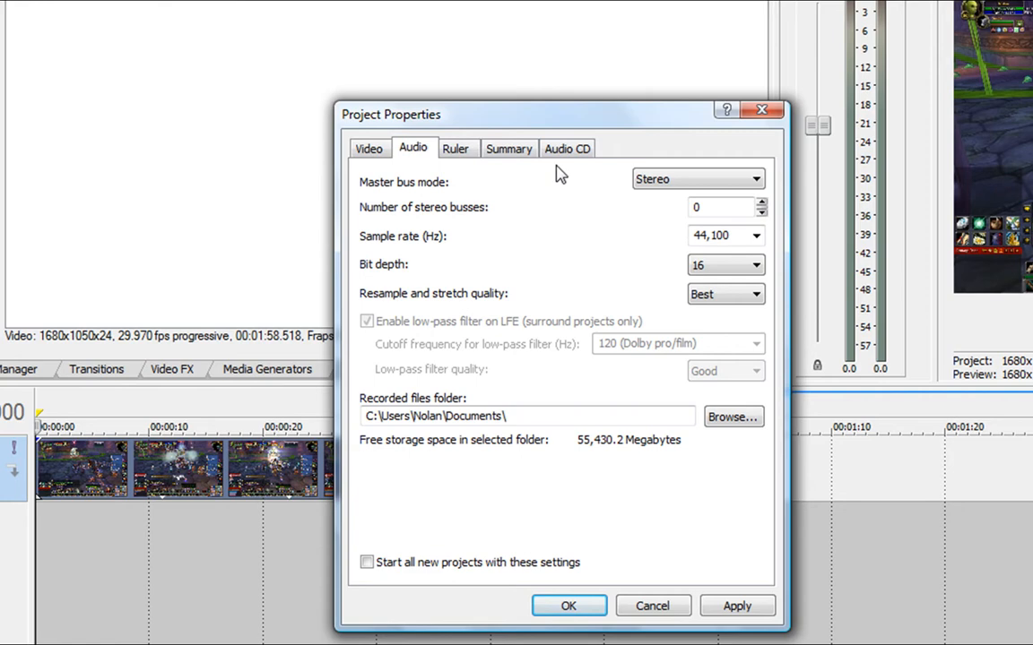
left_click(759, 179)
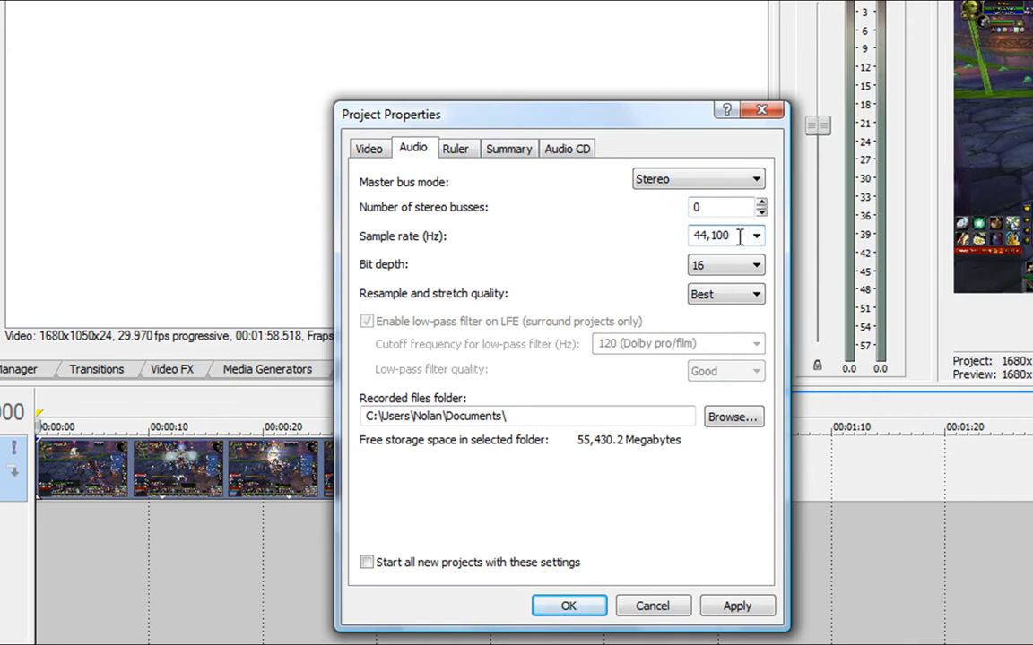
mouse_move(751, 250)
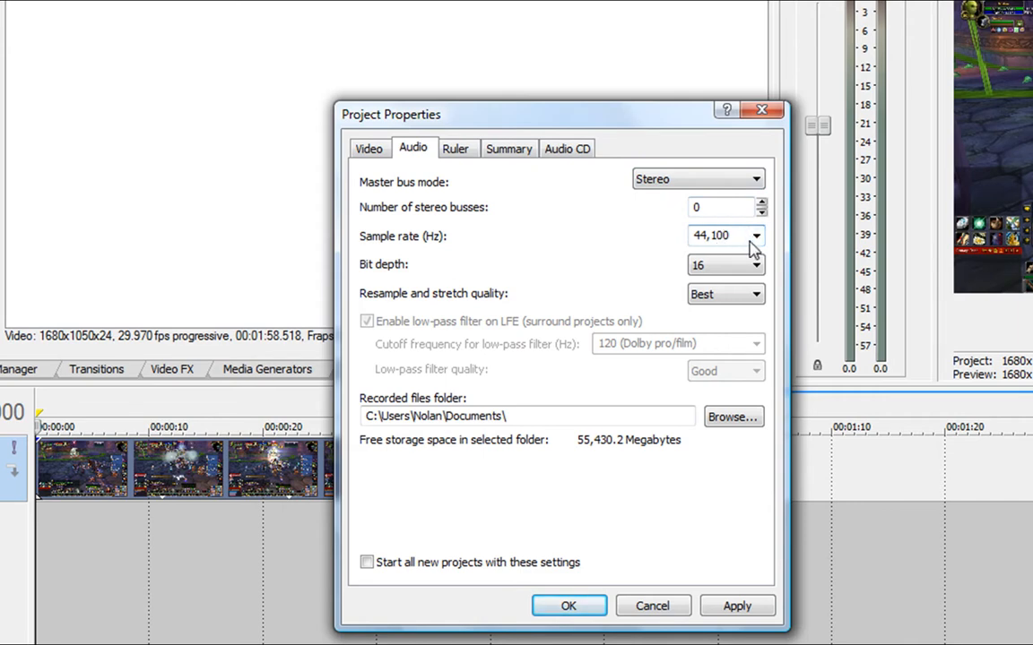
left_click(756, 237)
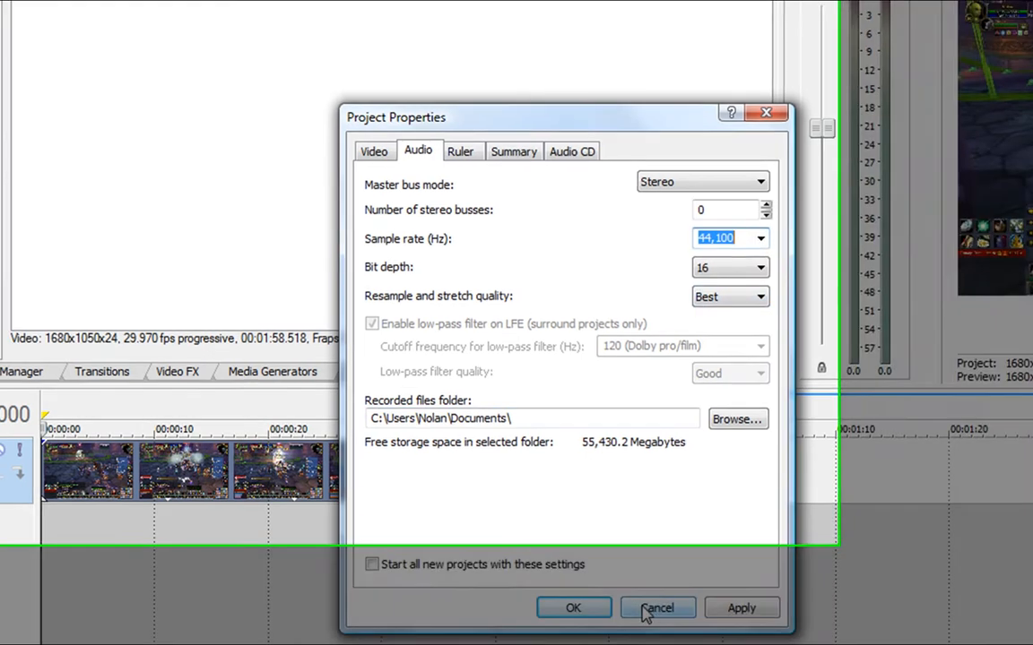
Cancel Project Properties and browse the Explorer into C:\Users\user.
left_click(656, 608)
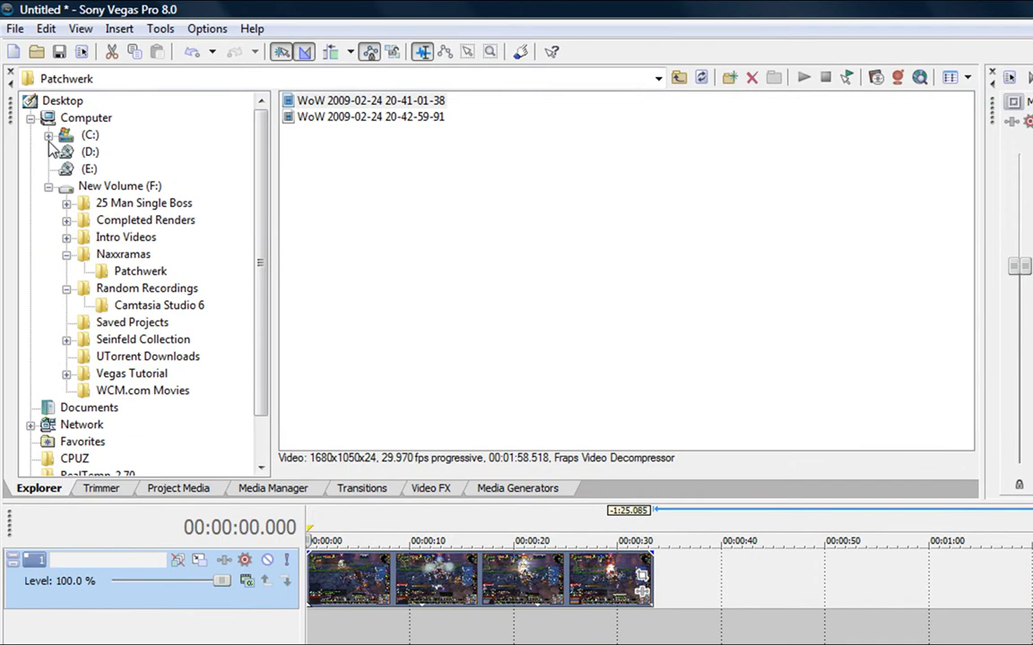
left_click(50, 135)
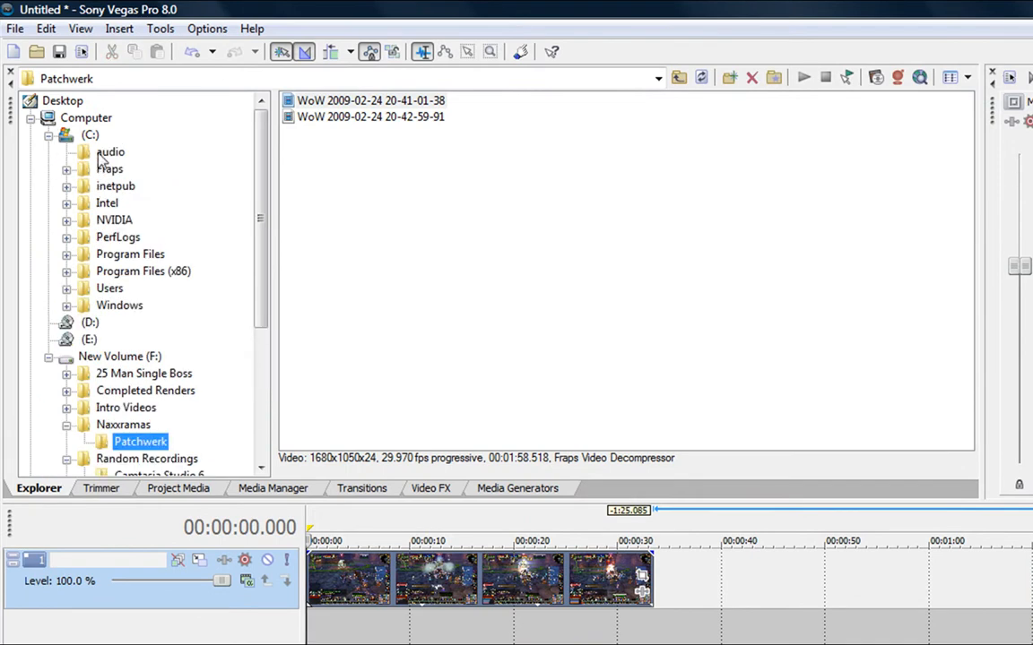
left_click(110, 287)
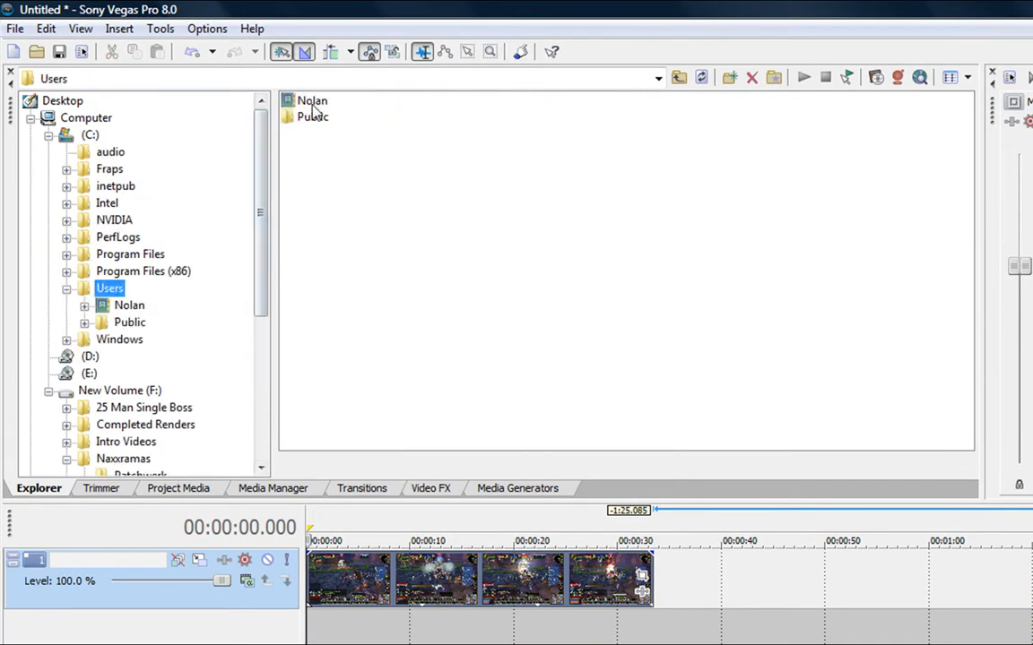
double_click(312, 100)
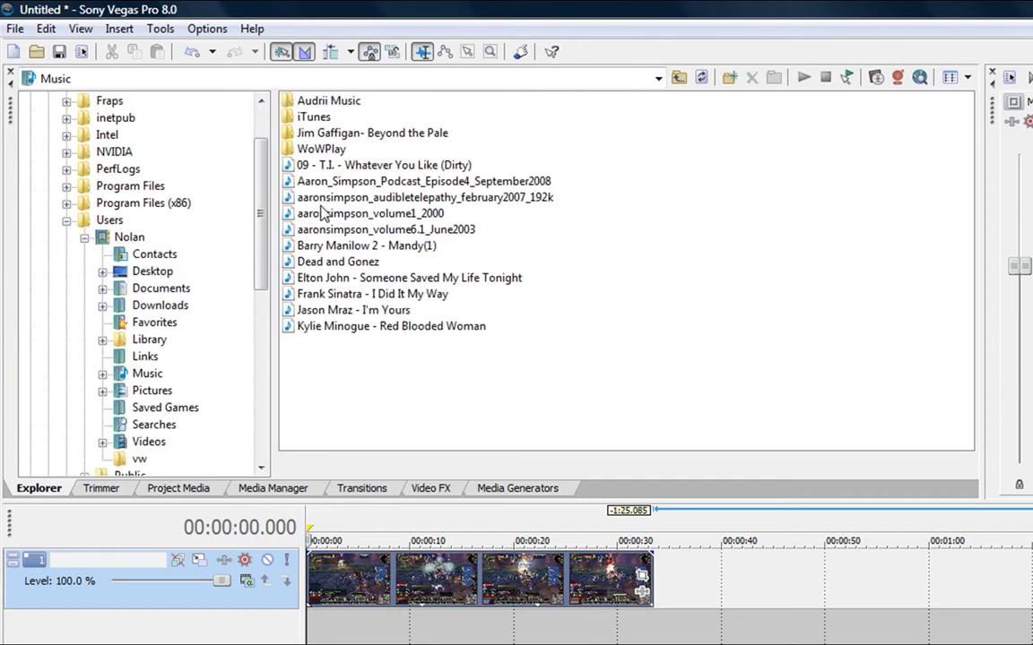
Browse Music > Audrii Music > GOOD MUSIC, selecting MP3 tracks to compare their 44,100 Hz audio format.
left_click(369, 214)
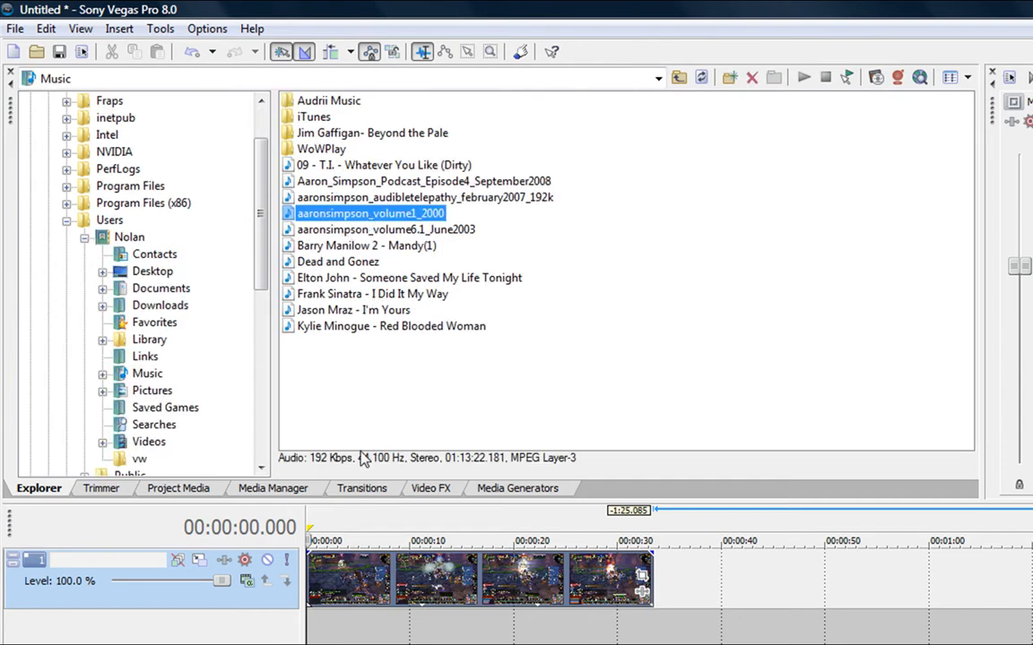
mouse_move(376, 472)
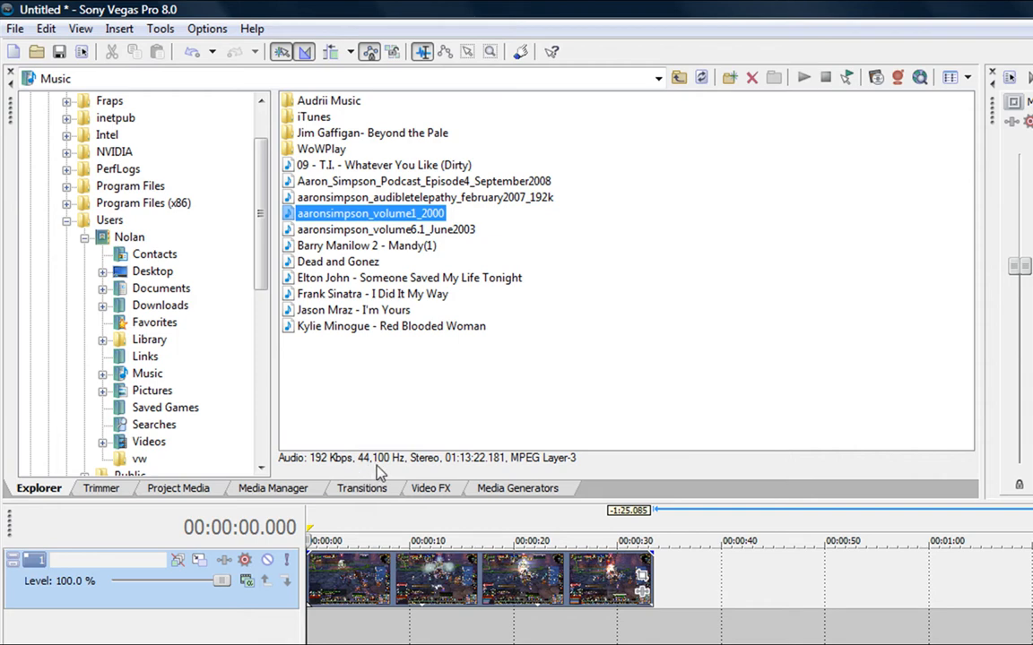
mouse_move(428, 473)
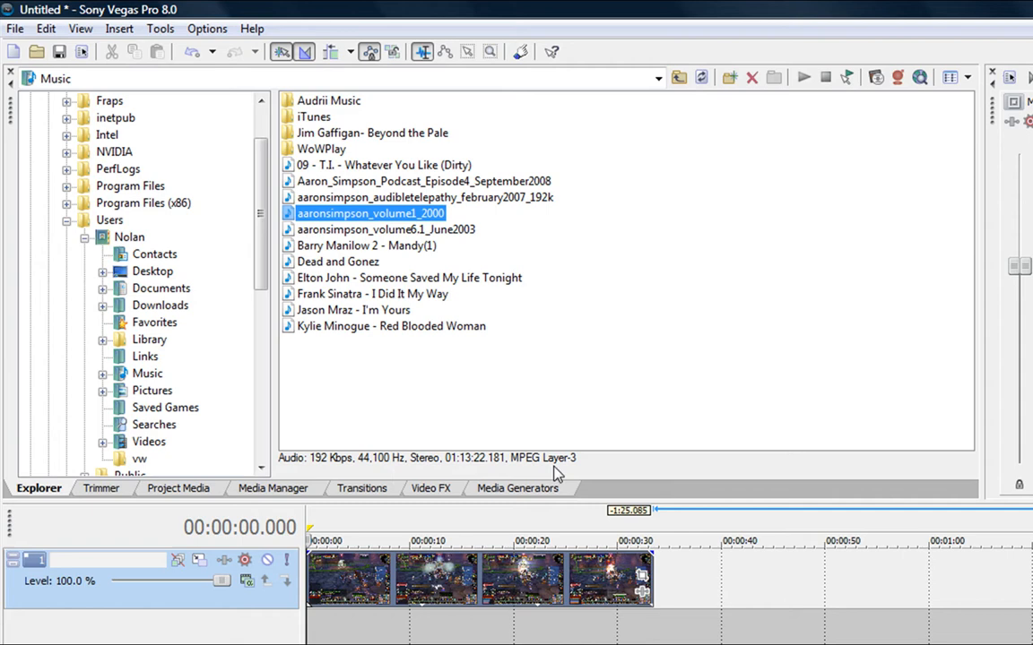
mouse_move(366, 276)
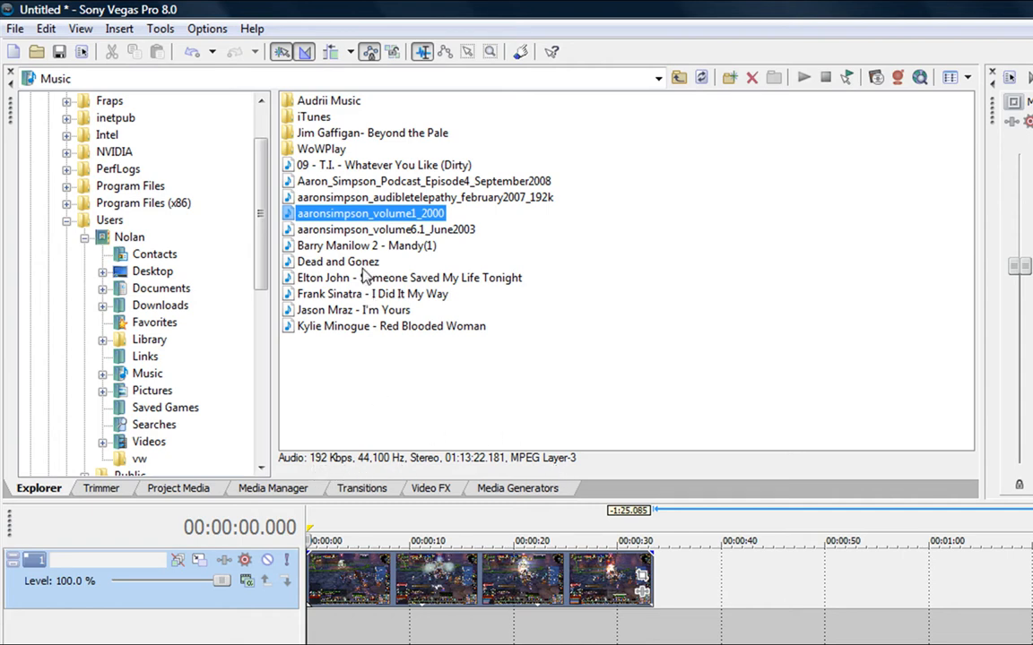
left_click(385, 230)
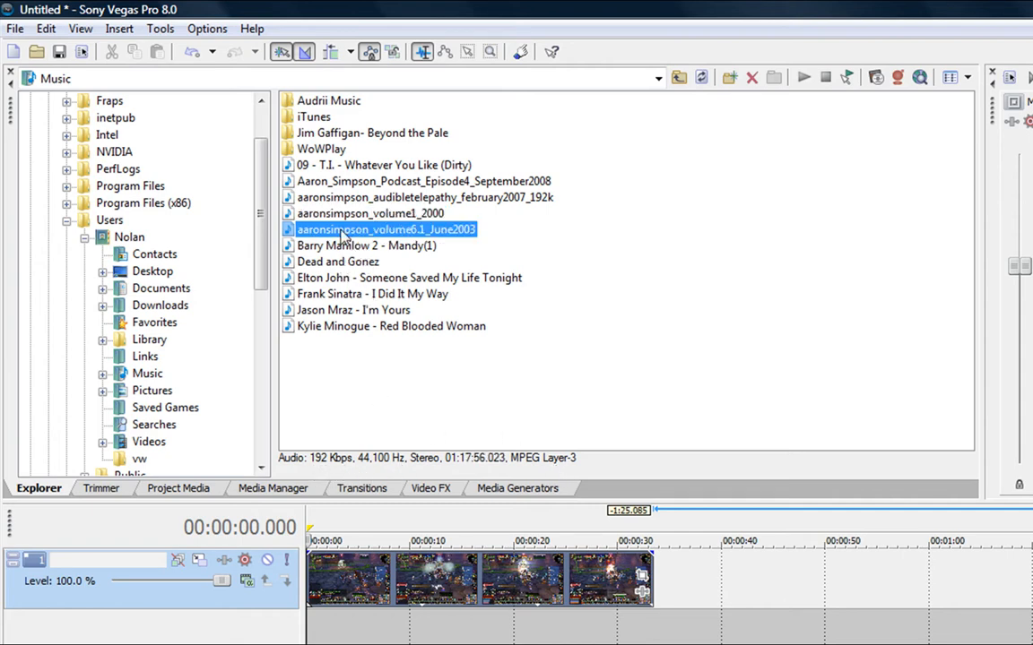
double_click(330, 100)
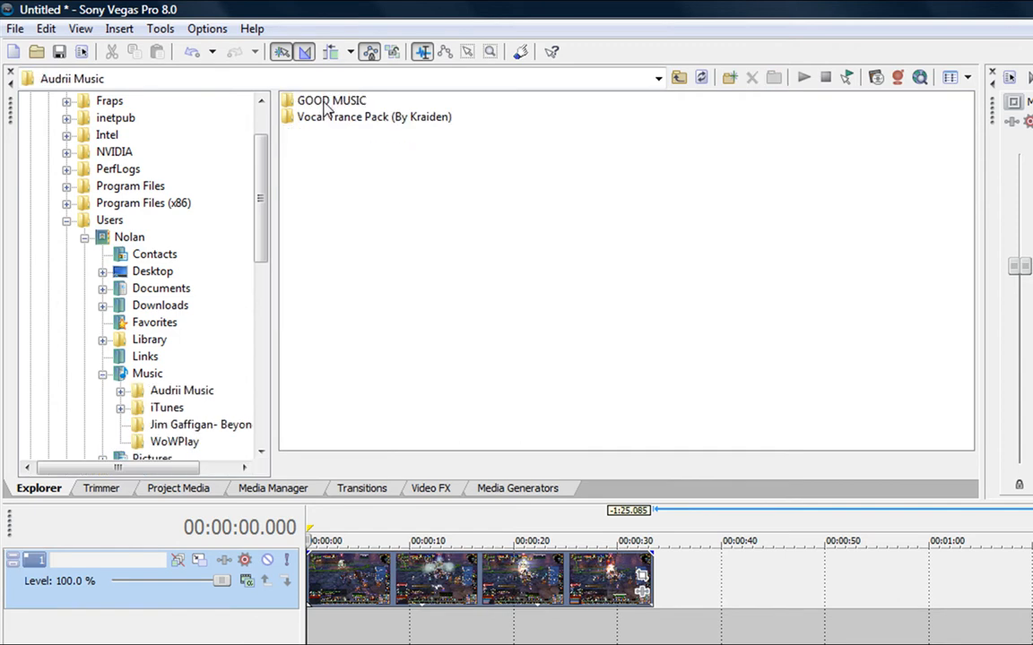
double_click(330, 100)
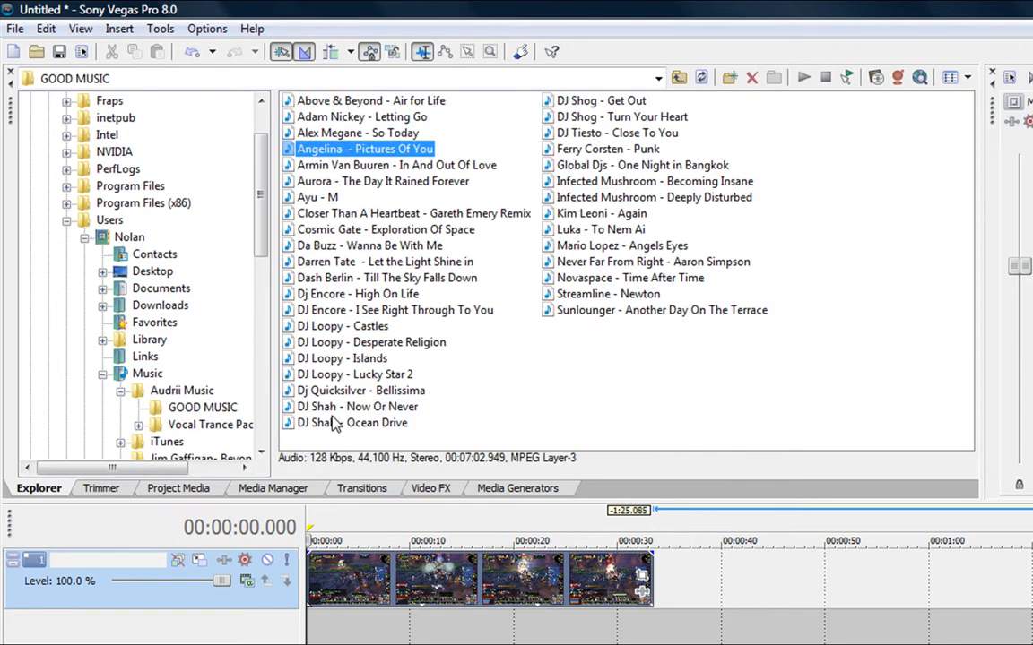
left_click(343, 326)
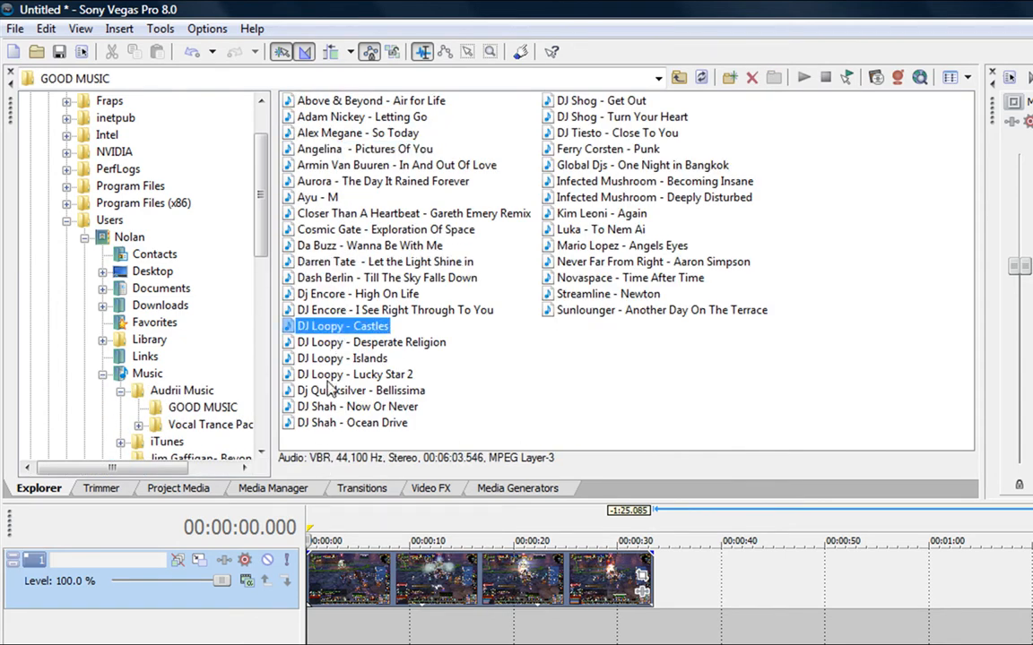
left_click(372, 340)
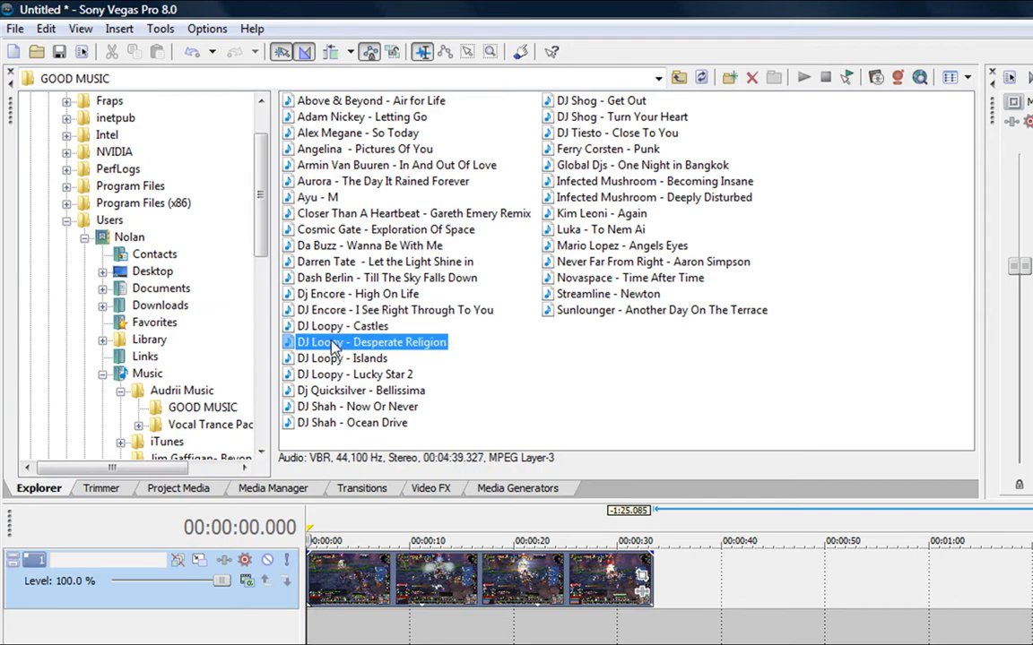
left_click(359, 390)
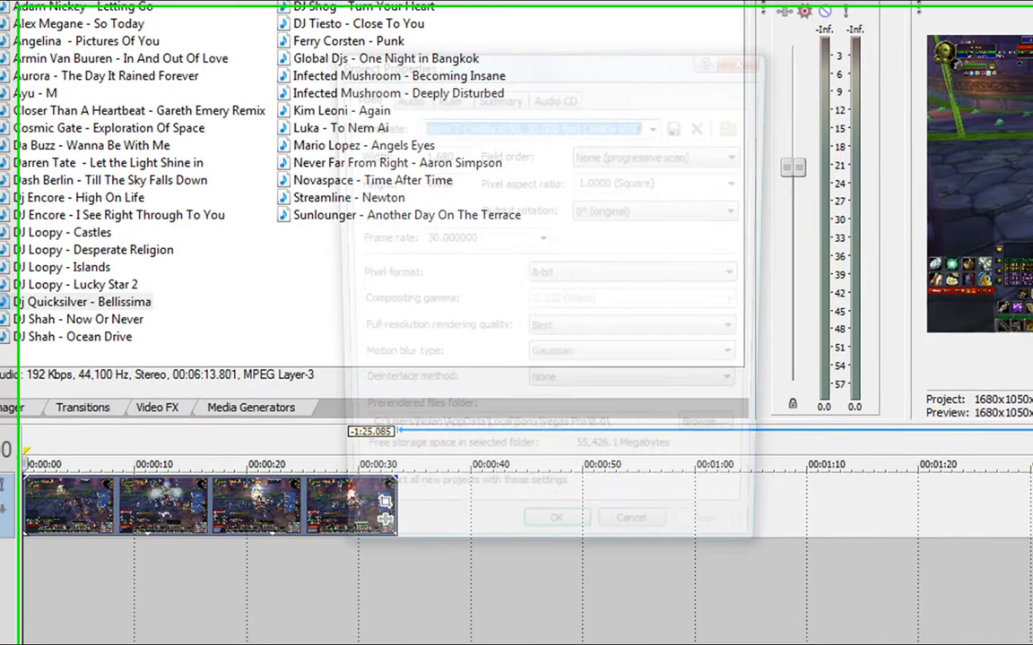
Reopen Project Properties and confirm the audio bit depth stays at 16.
left_click(383, 89)
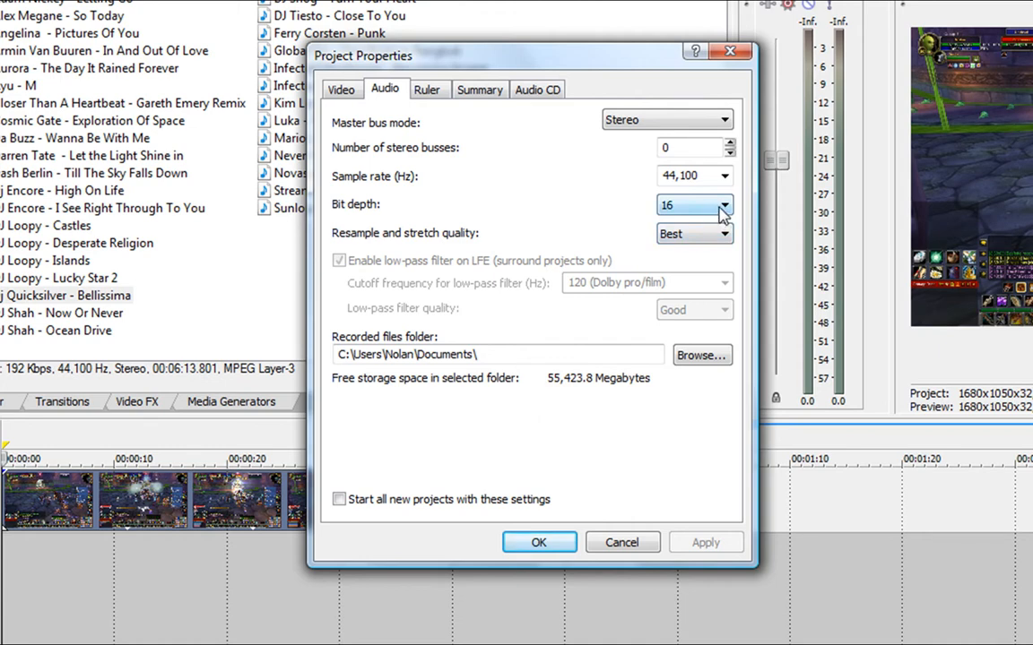
left_click(724, 205)
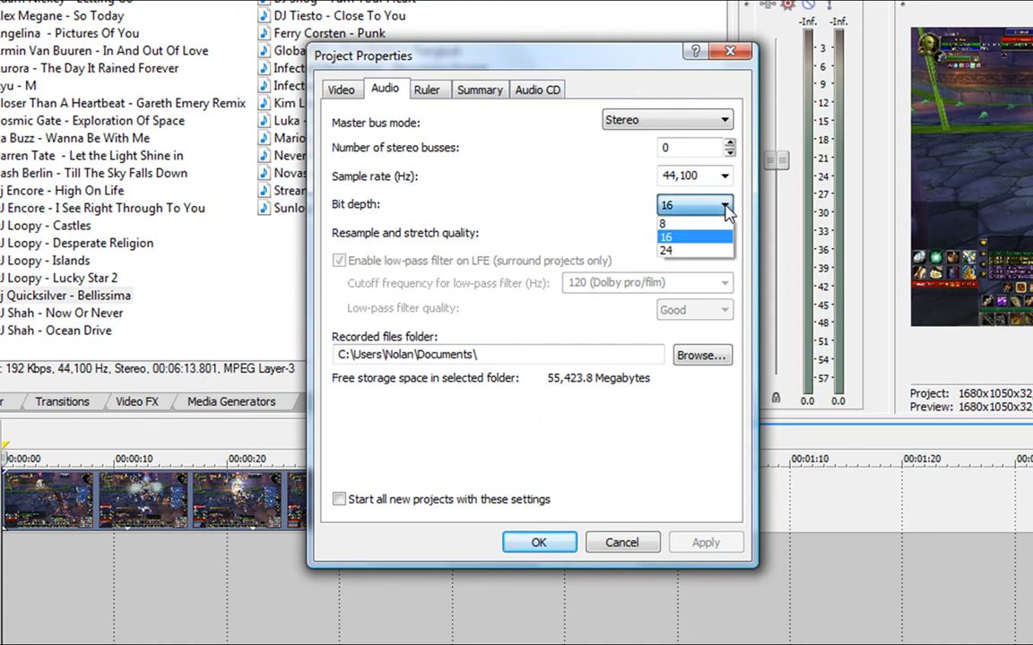
mouse_move(665, 222)
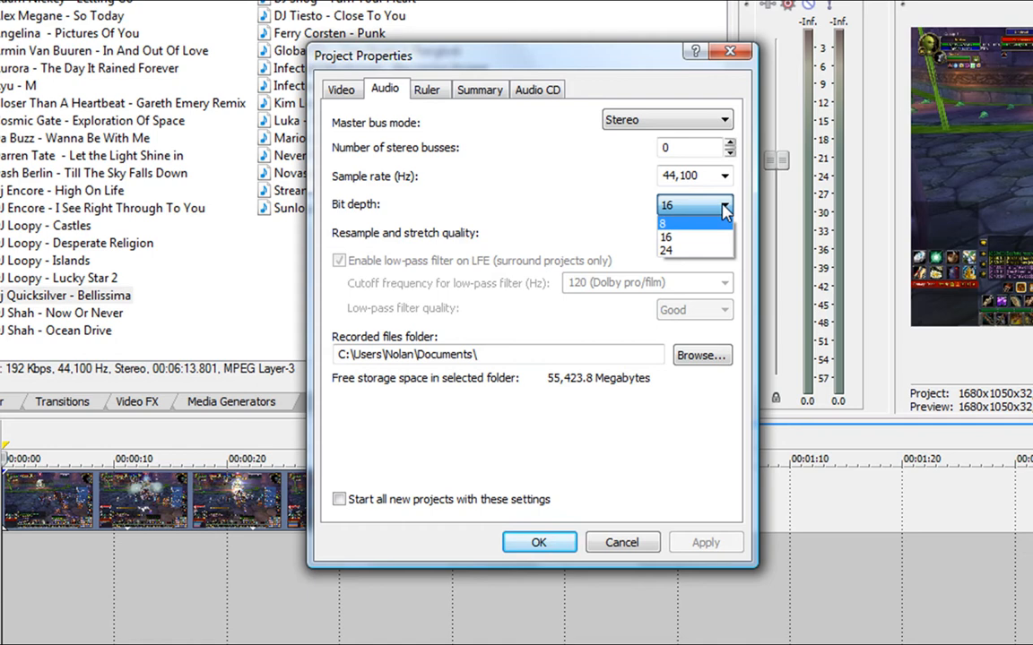
left_click(690, 236)
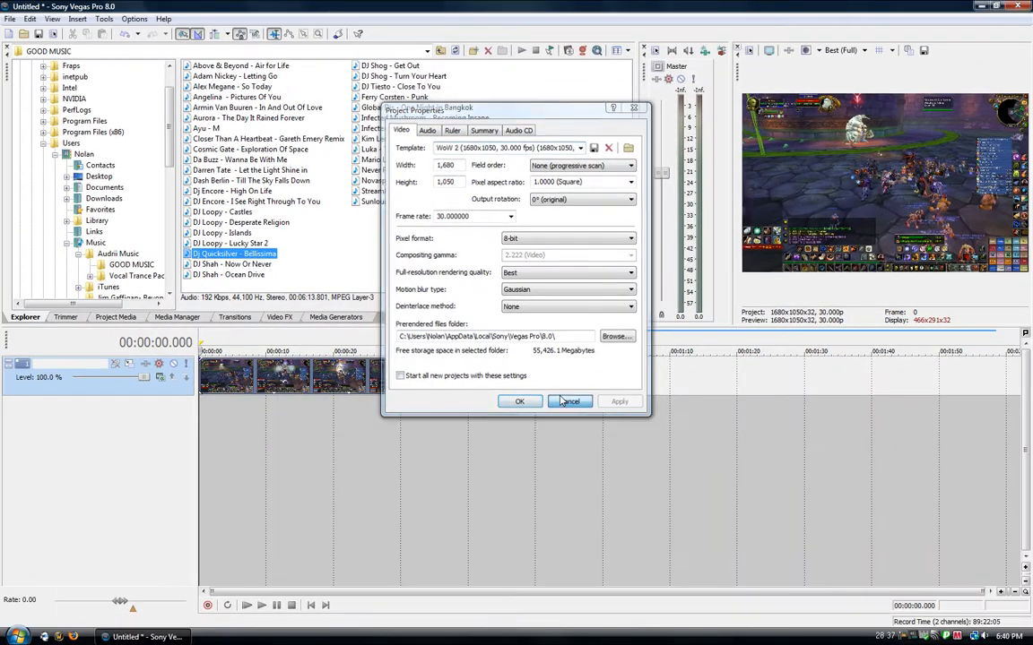
Cancel Project Properties and start Render As with Video for Windows (*.avi) as the output type.
left_click(570, 401)
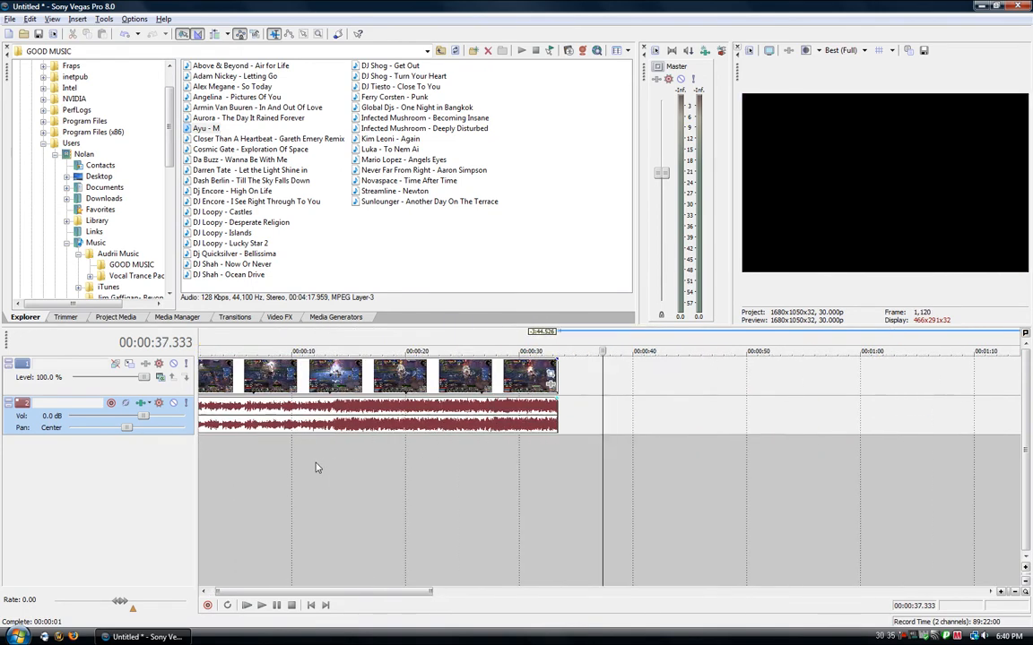
left_click(11, 18)
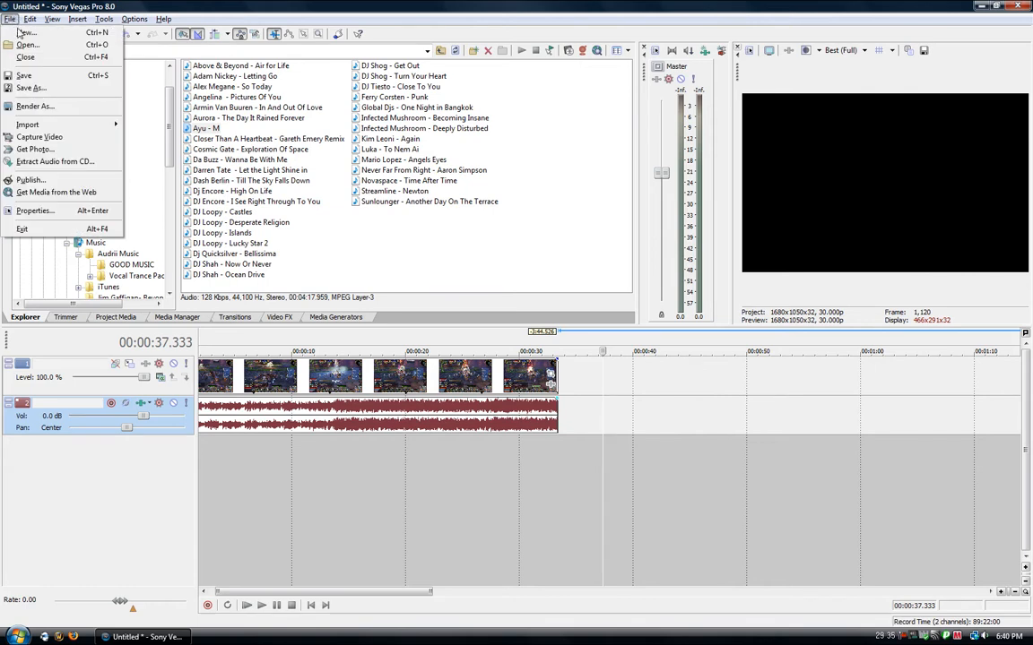
left_click(36, 106)
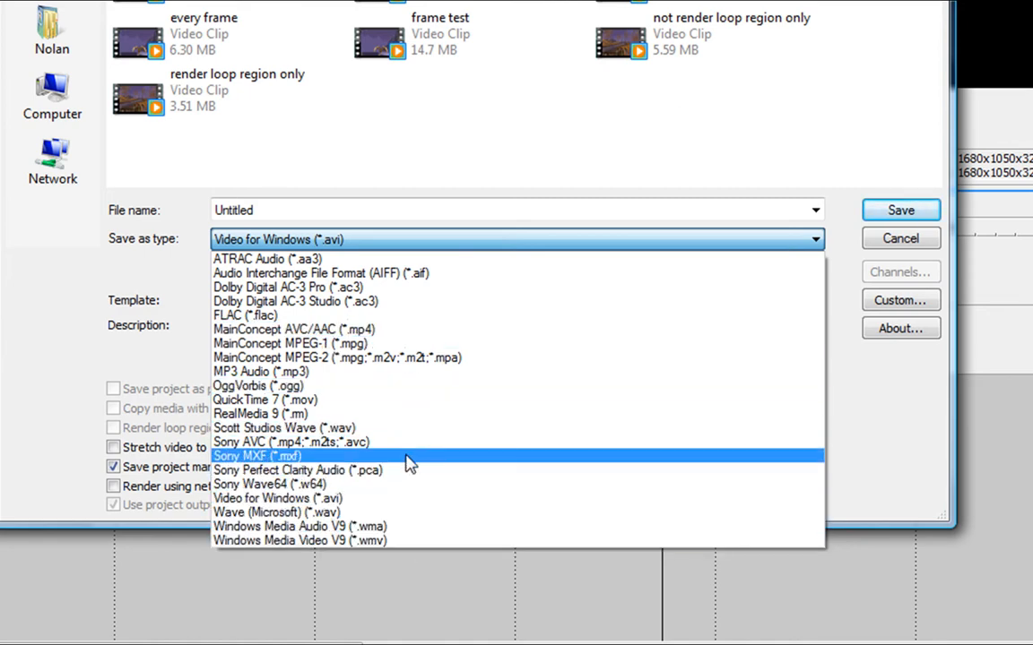
mouse_move(366, 272)
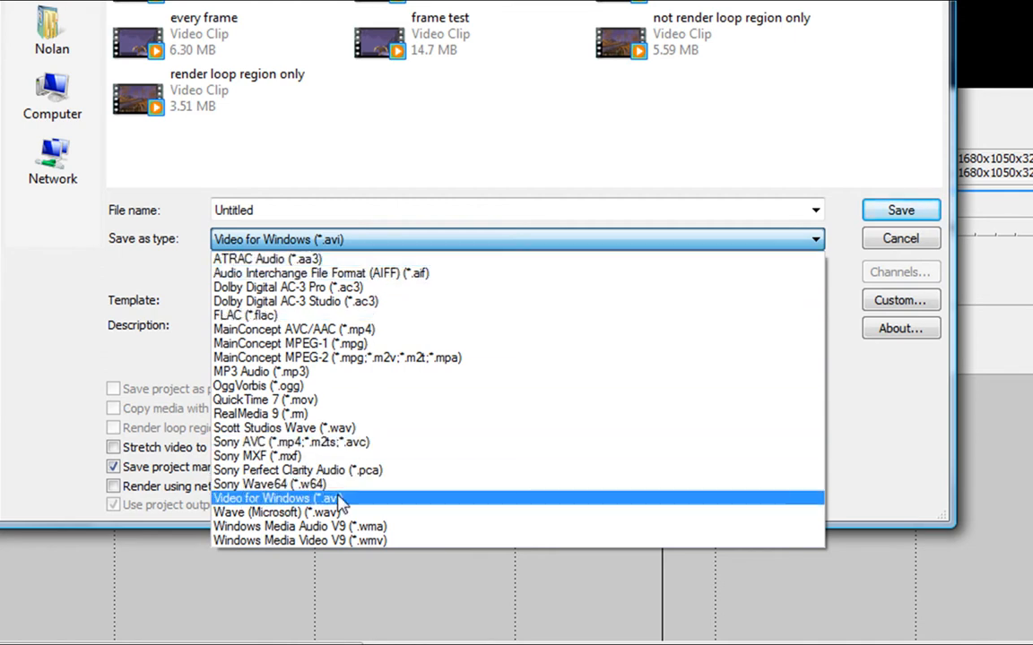
left_click(276, 499)
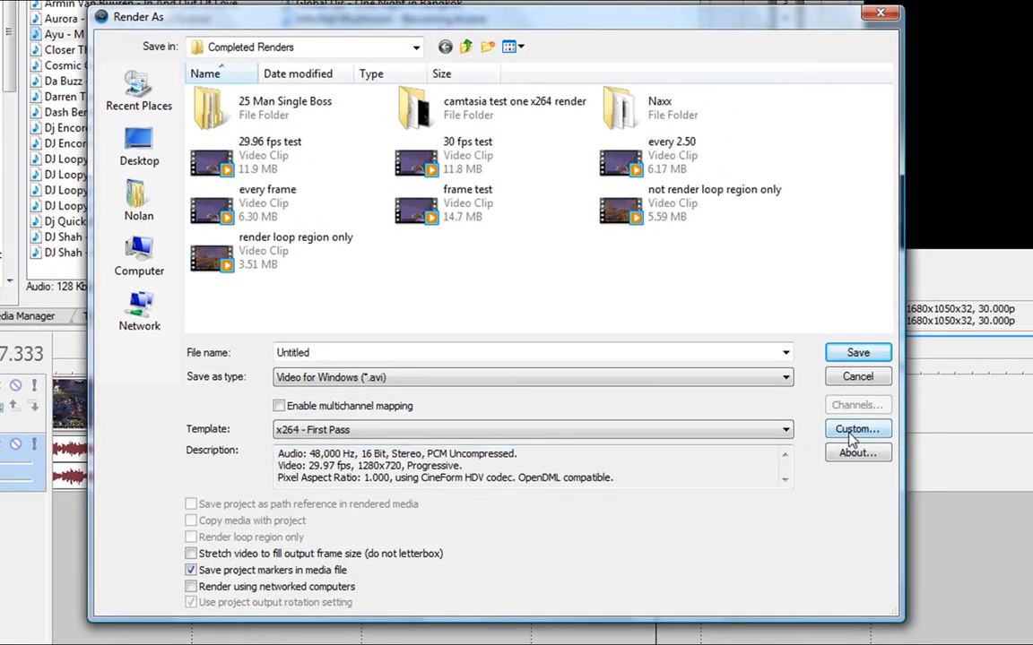
Customize the x264 - First Pass template's audio as Lame MP3, 44100 Hz, 320 kbps CBR, Stereo.
left_click(857, 428)
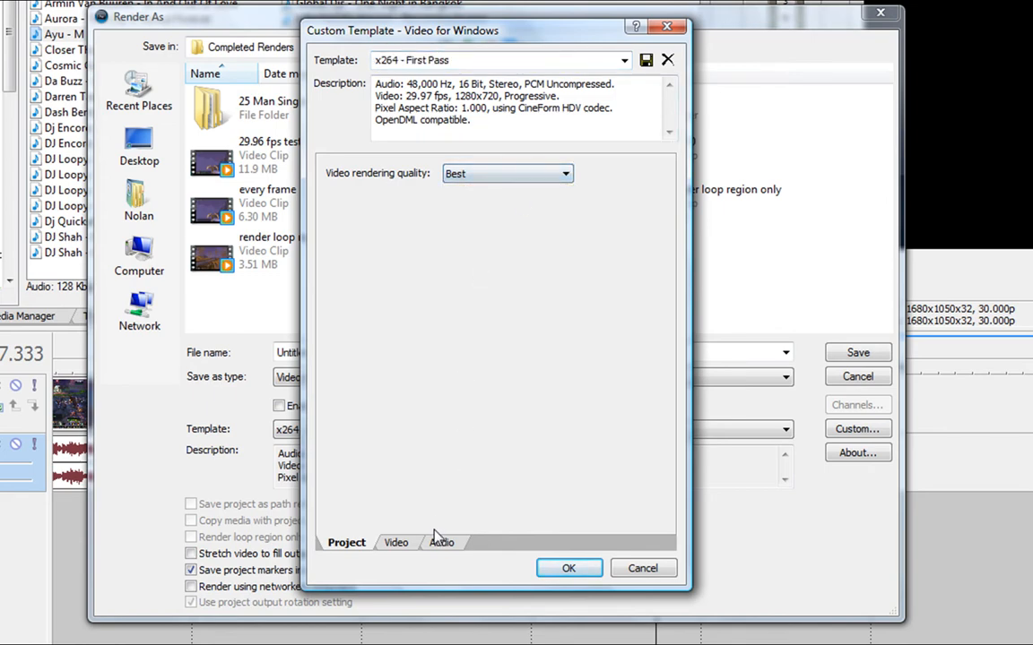
left_click(441, 541)
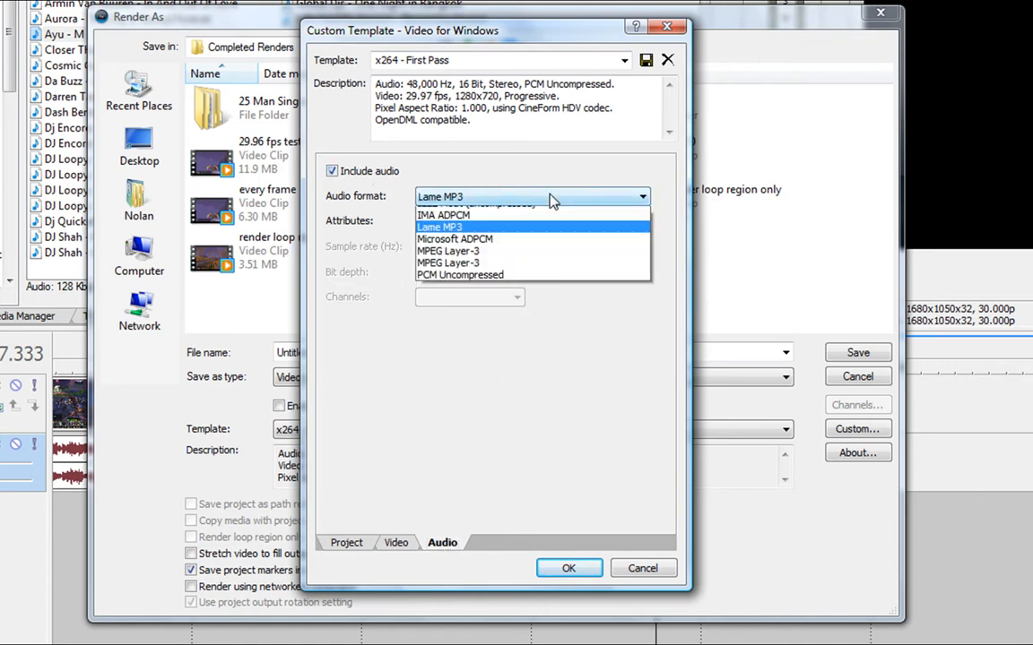
left_click(440, 226)
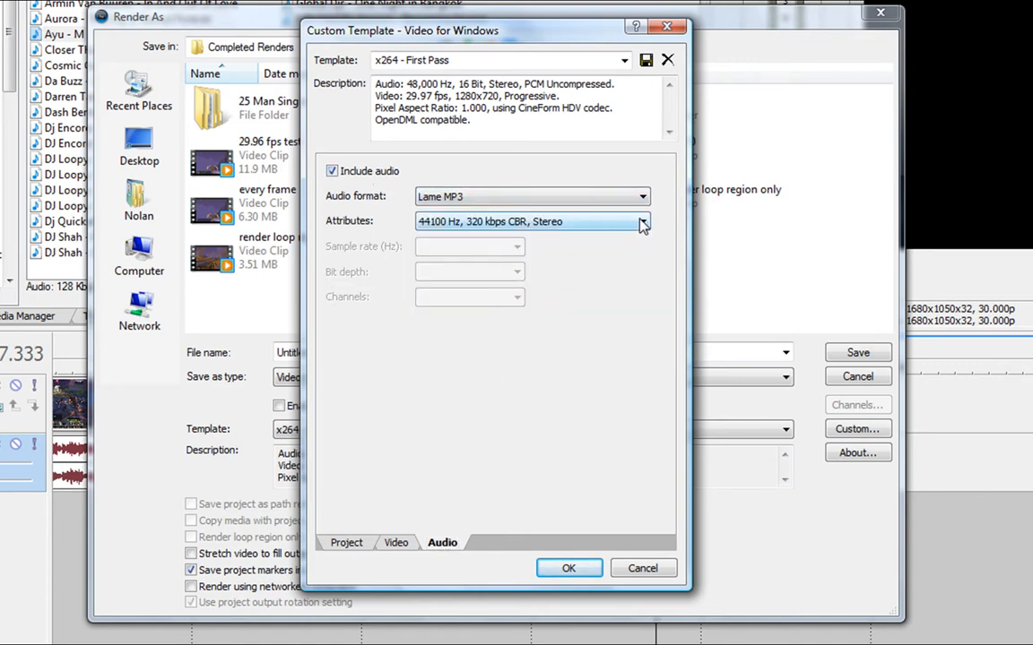
left_click(641, 222)
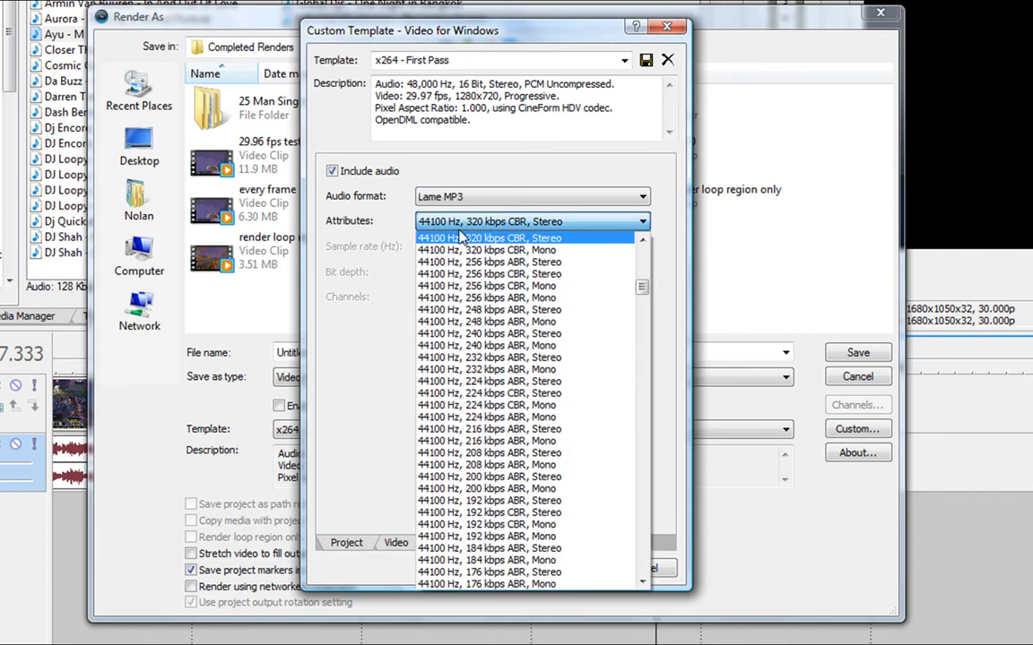
mouse_move(523, 244)
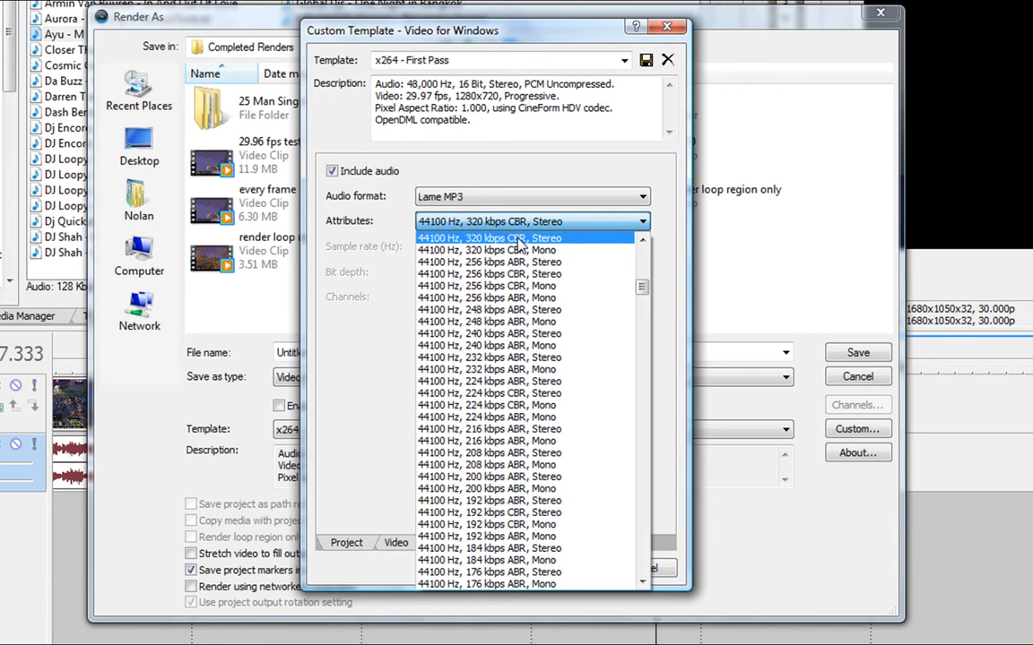
left_click(492, 236)
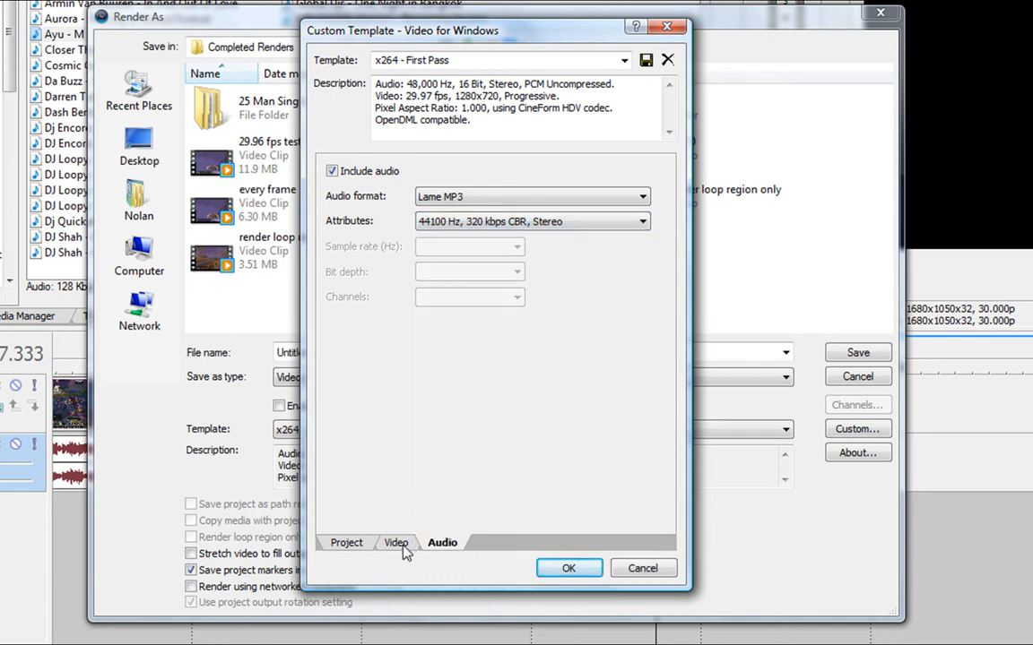
Set the template video to 30 fps with the x264vfw - H.264/MPEG-4 AVC codec.
left_click(396, 541)
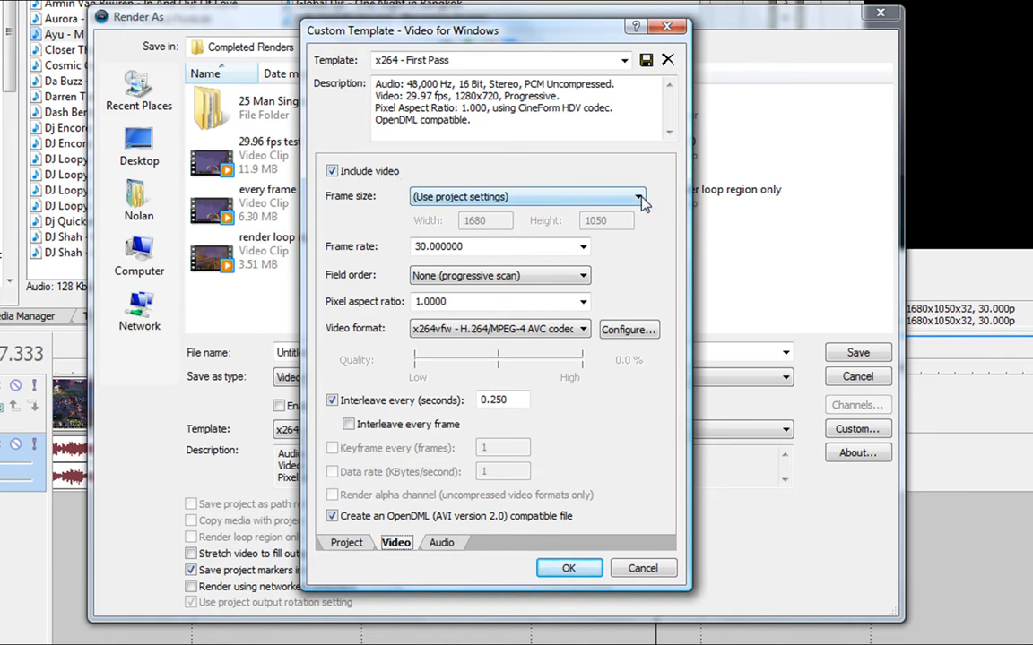
mouse_move(613, 201)
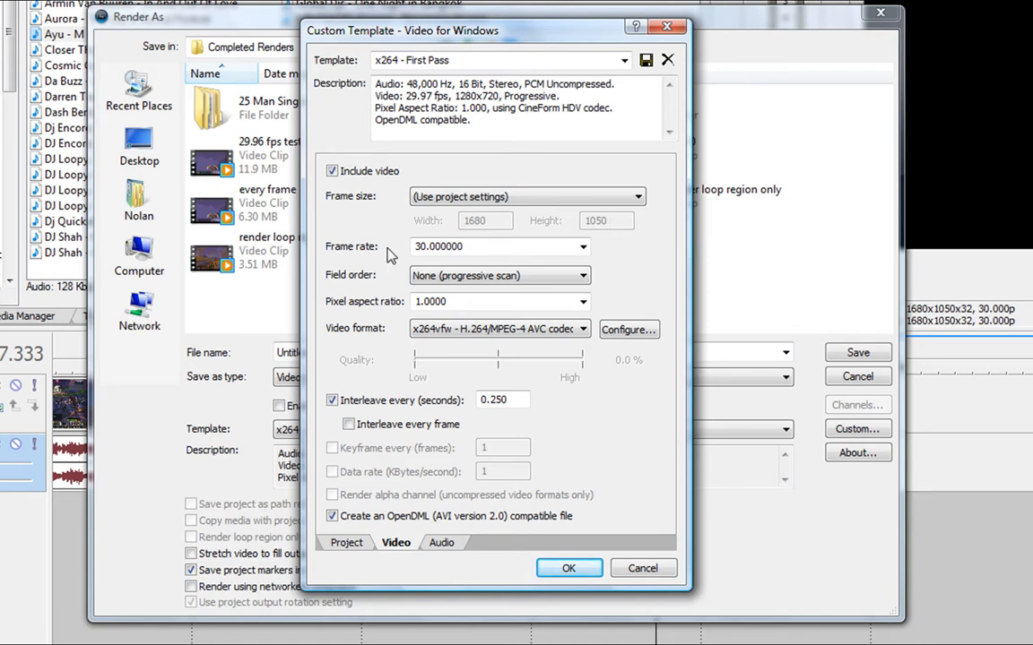
left_click(582, 248)
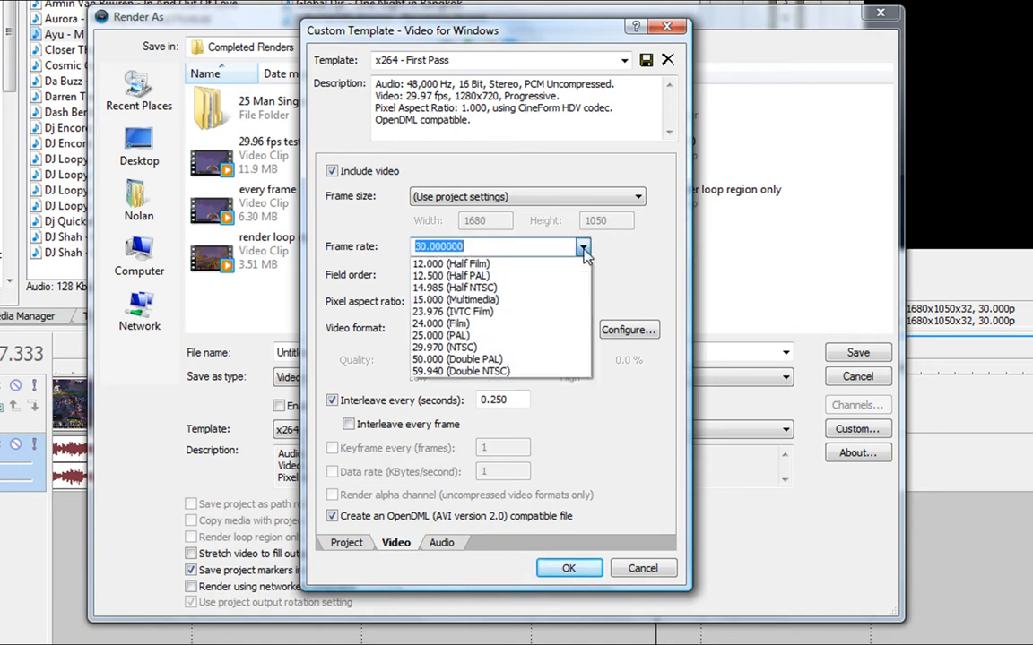
mouse_move(484, 312)
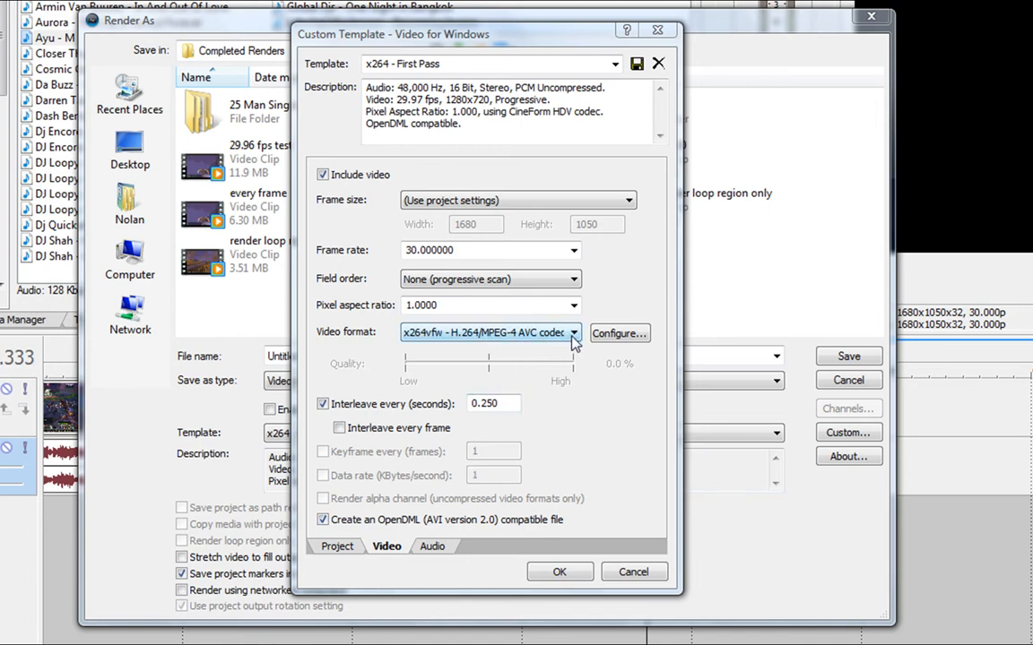
left_click(573, 332)
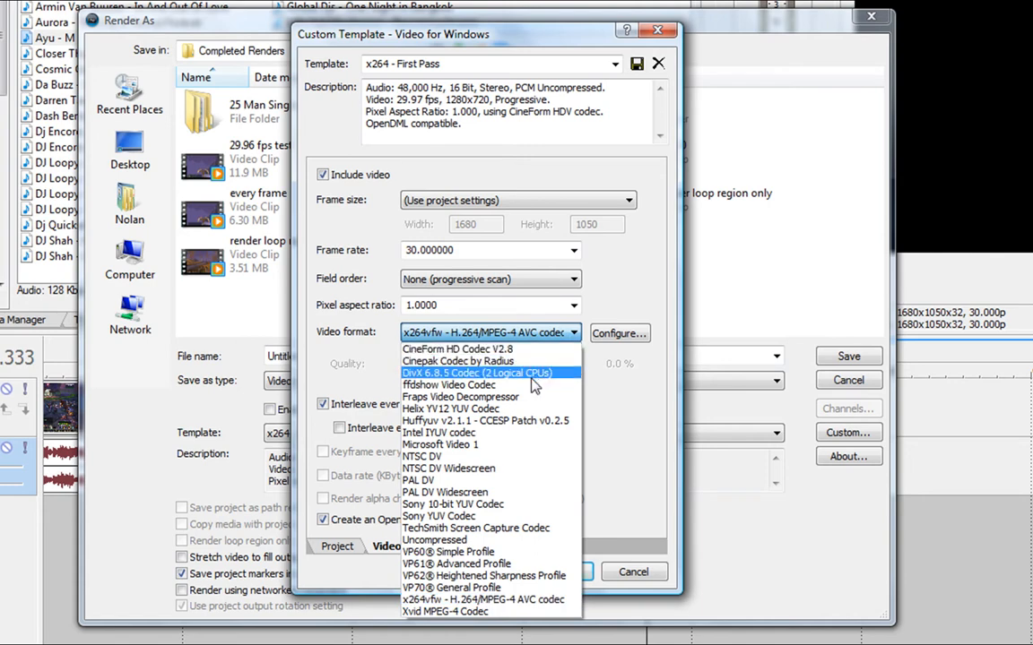
mouse_move(484, 588)
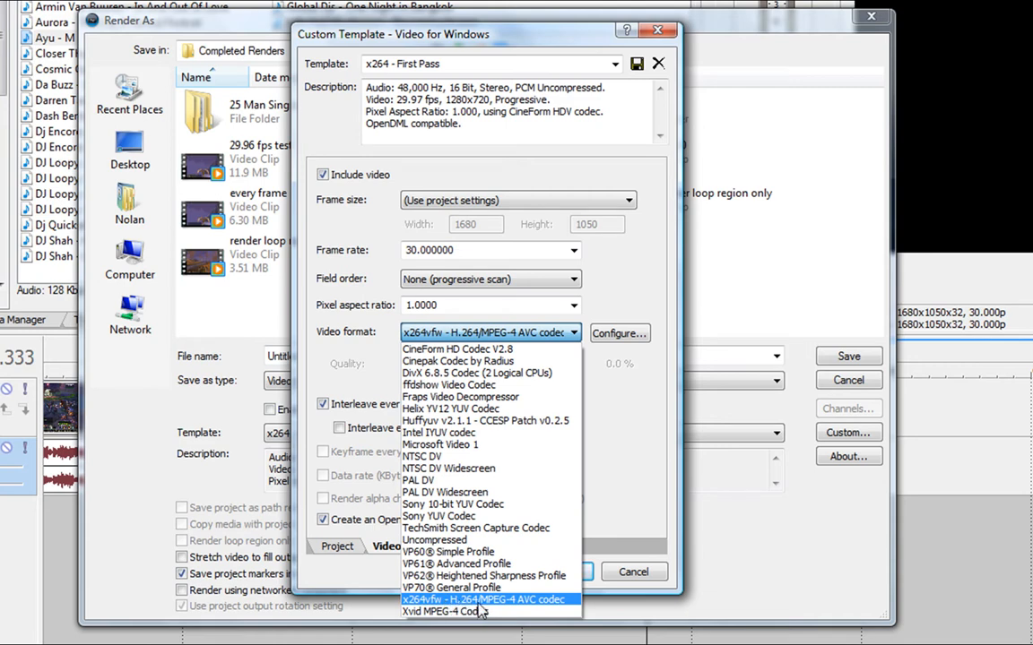
mouse_move(506, 606)
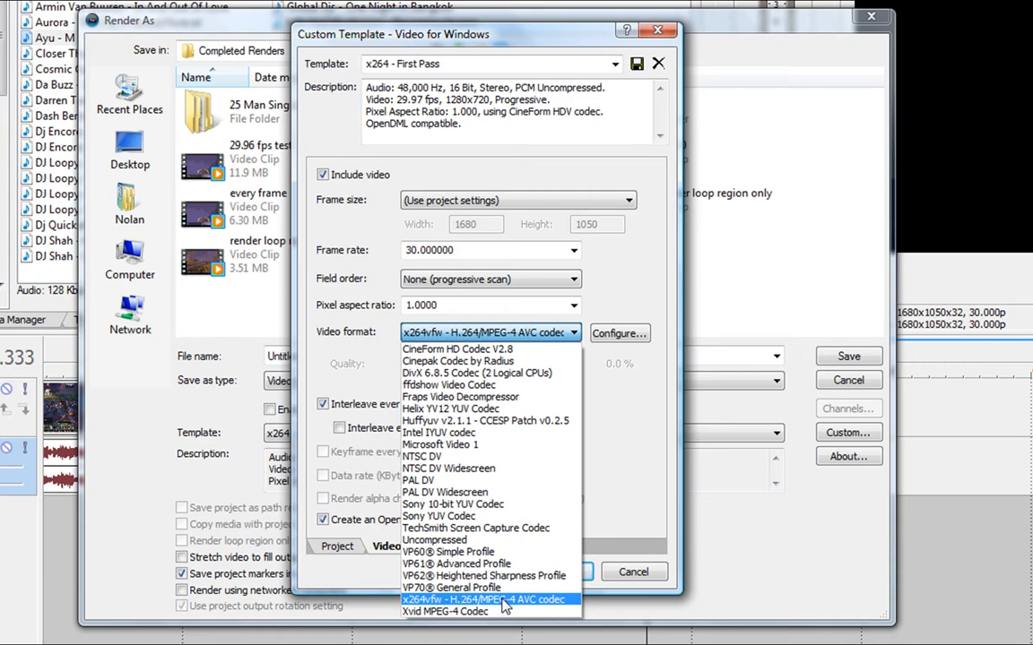
left_click(488, 599)
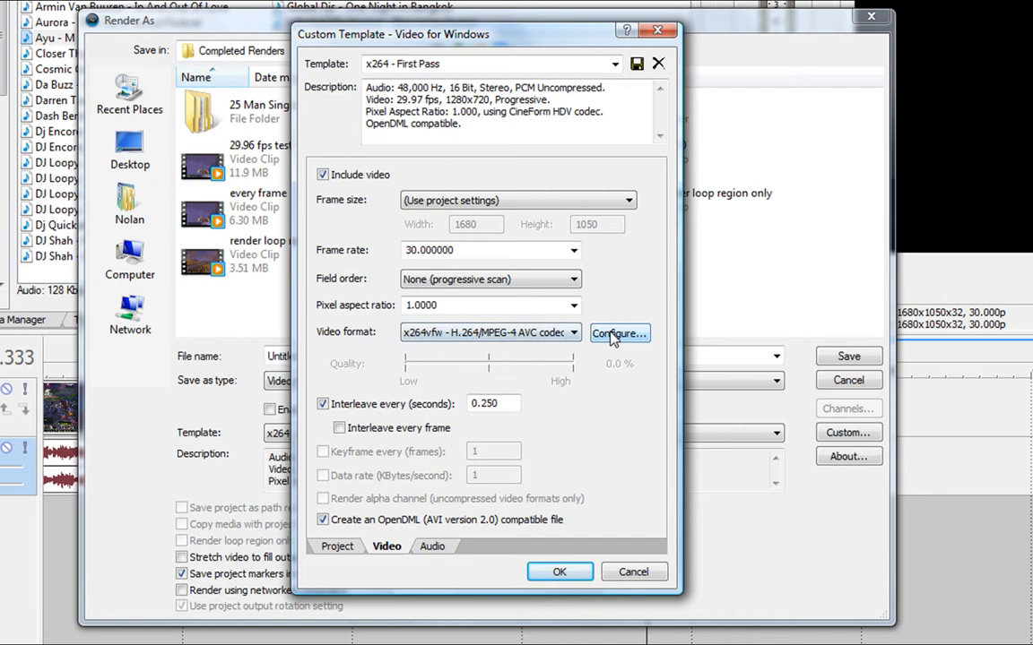
Configure x264vfw as Multipass - 1st pass with a 4500 kbit/s target bitrate.
left_click(619, 333)
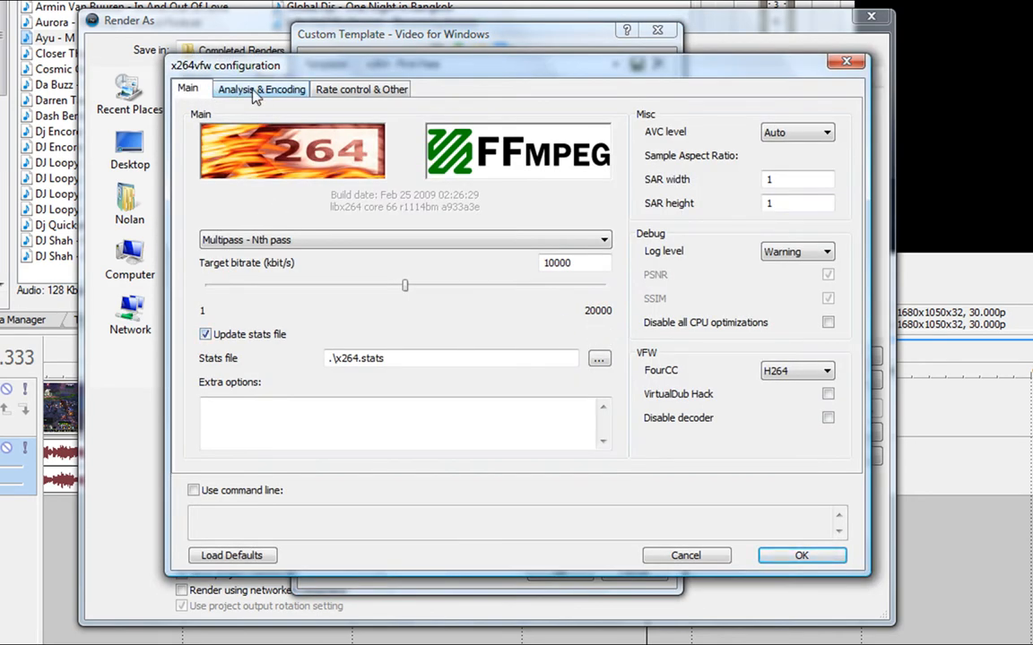
left_click(363, 88)
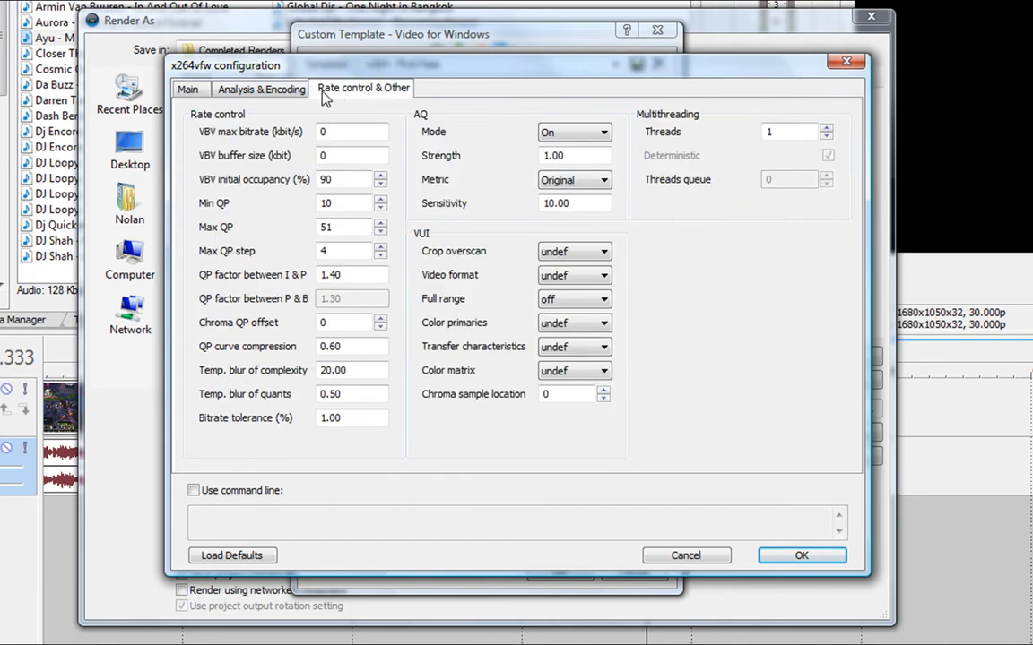
left_click(186, 89)
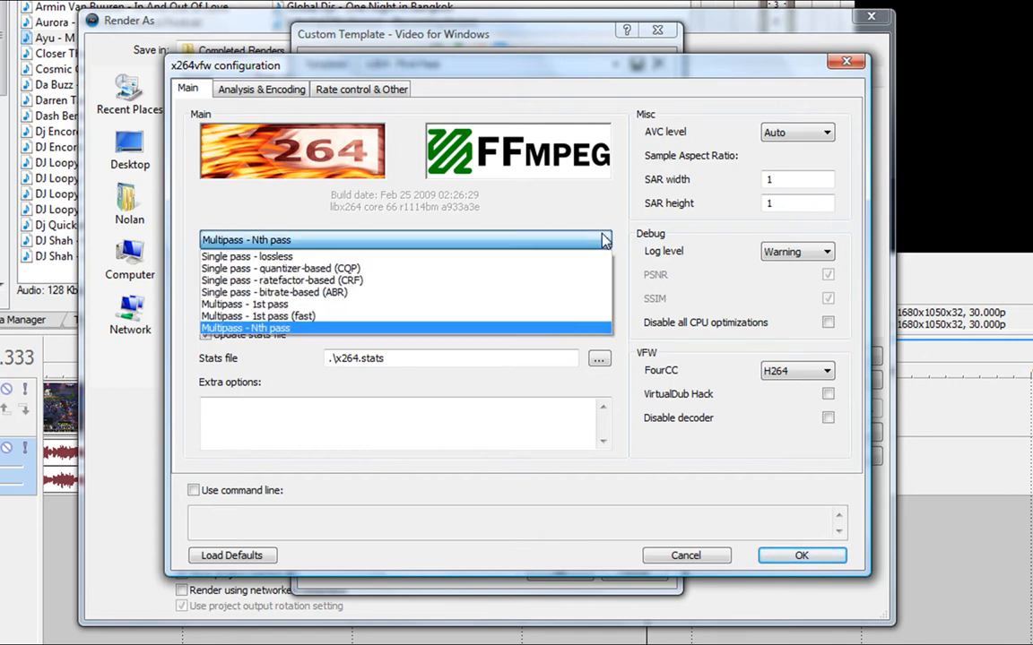
mouse_move(281, 268)
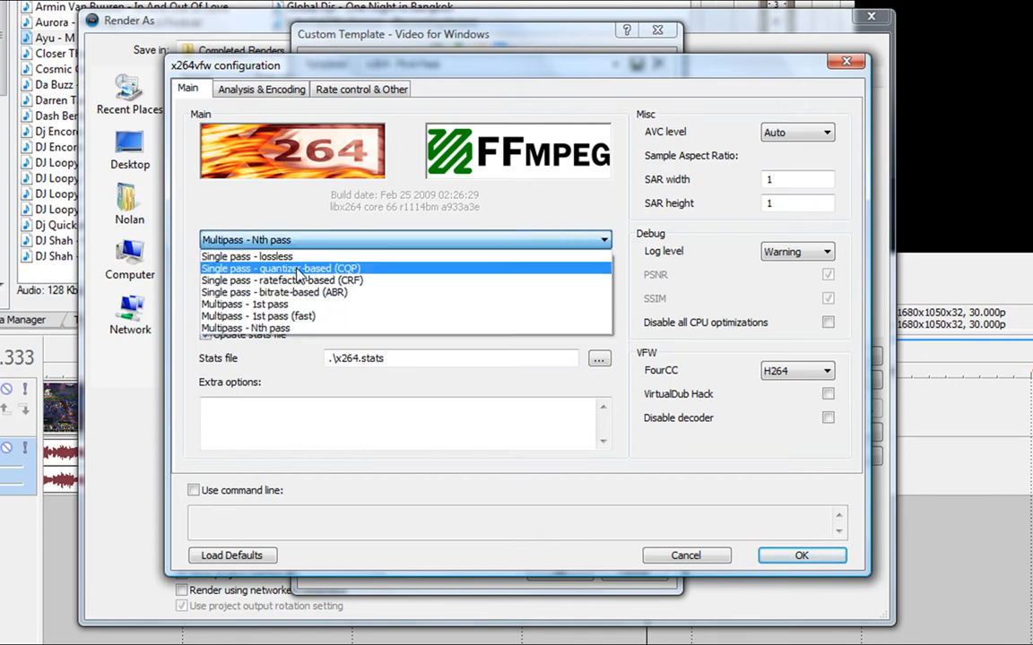
mouse_move(274, 292)
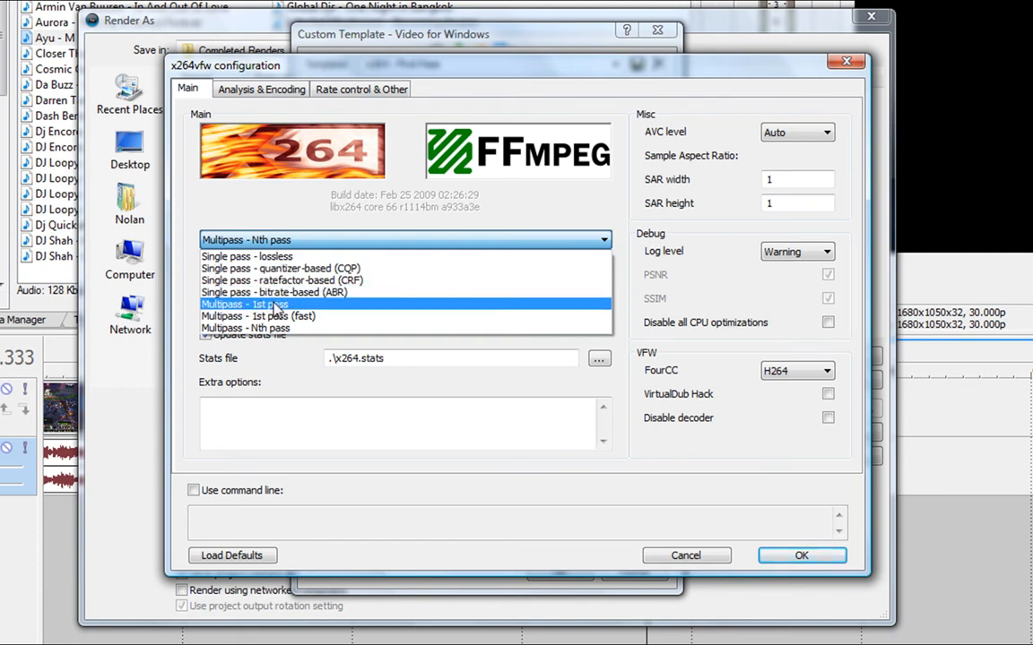
left_click(243, 304)
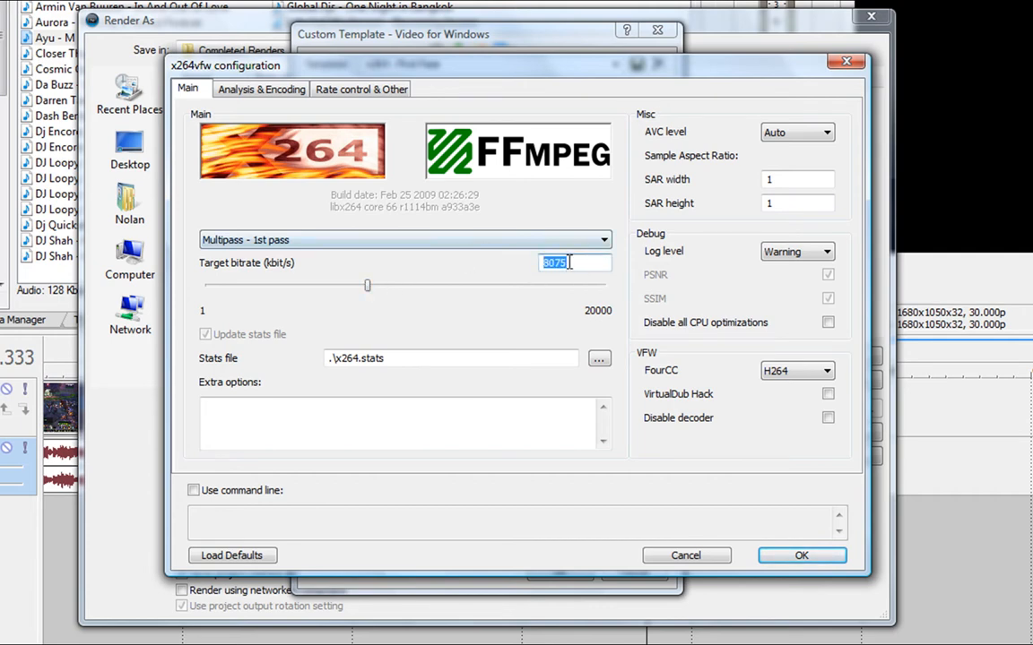
type("4500")
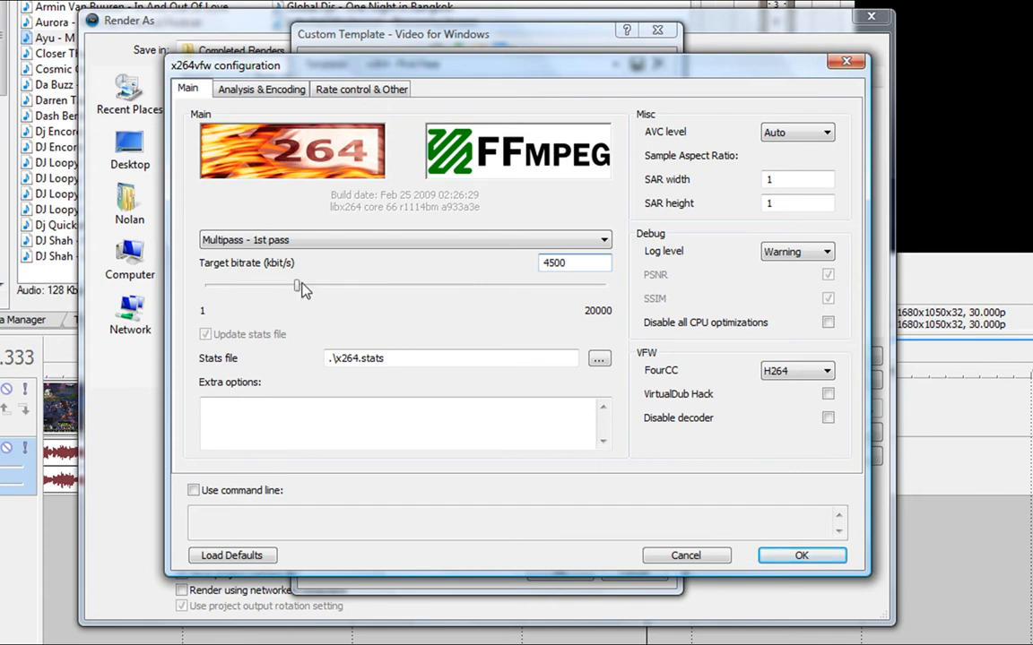
mouse_move(421, 298)
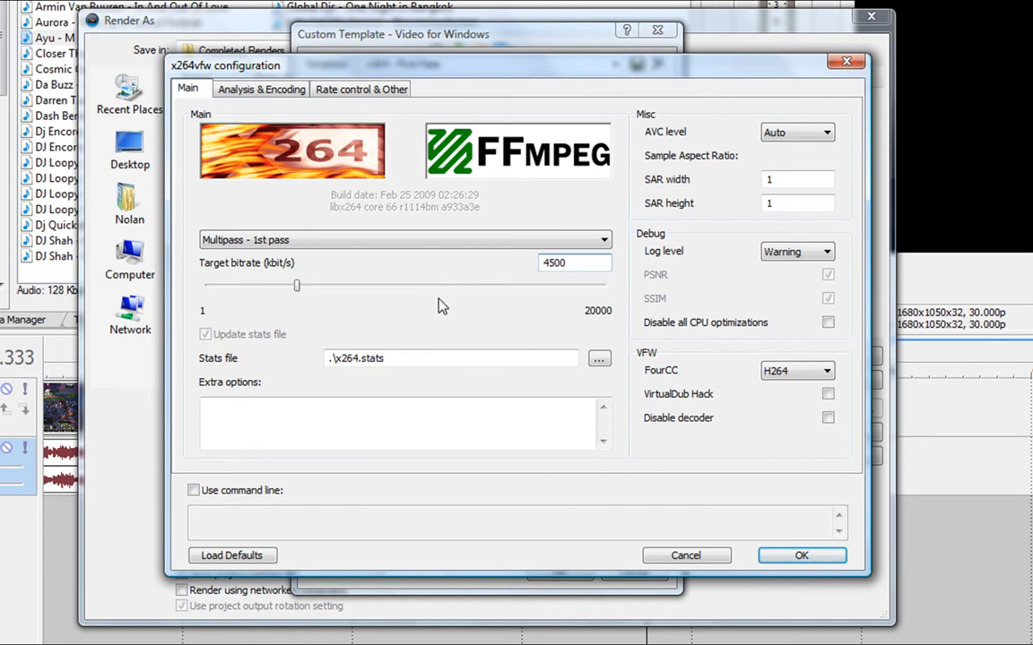
mouse_move(574, 279)
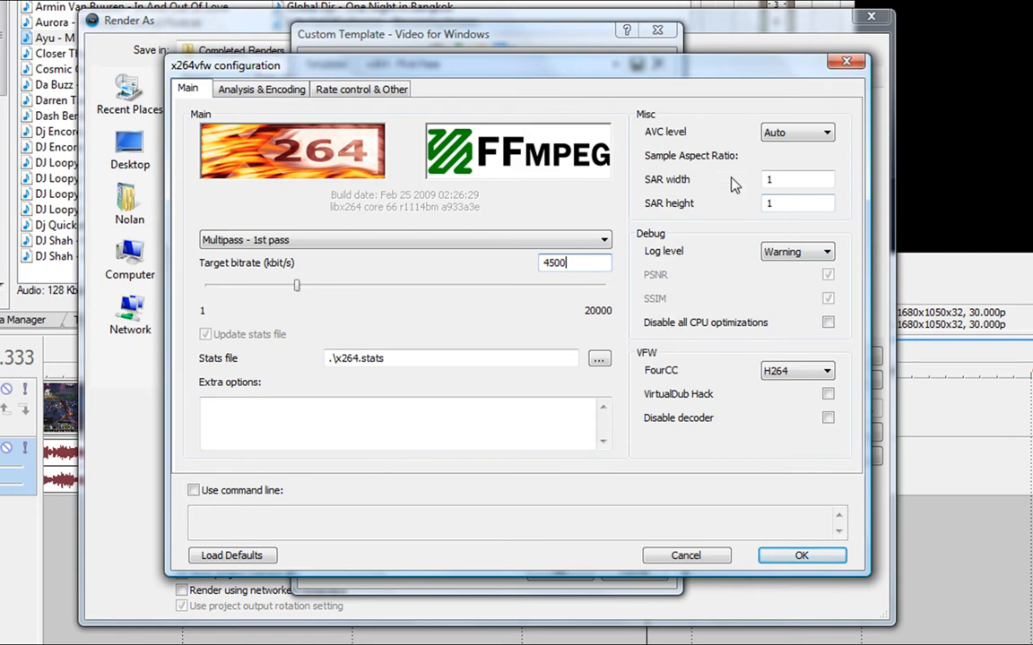
mouse_move(402, 319)
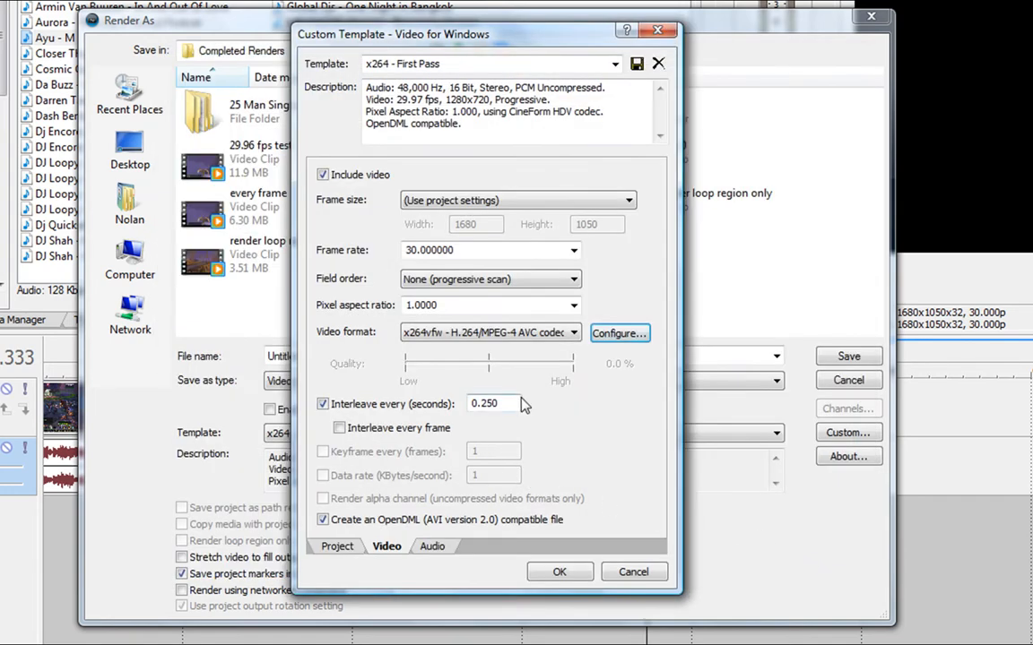
mouse_move(636, 65)
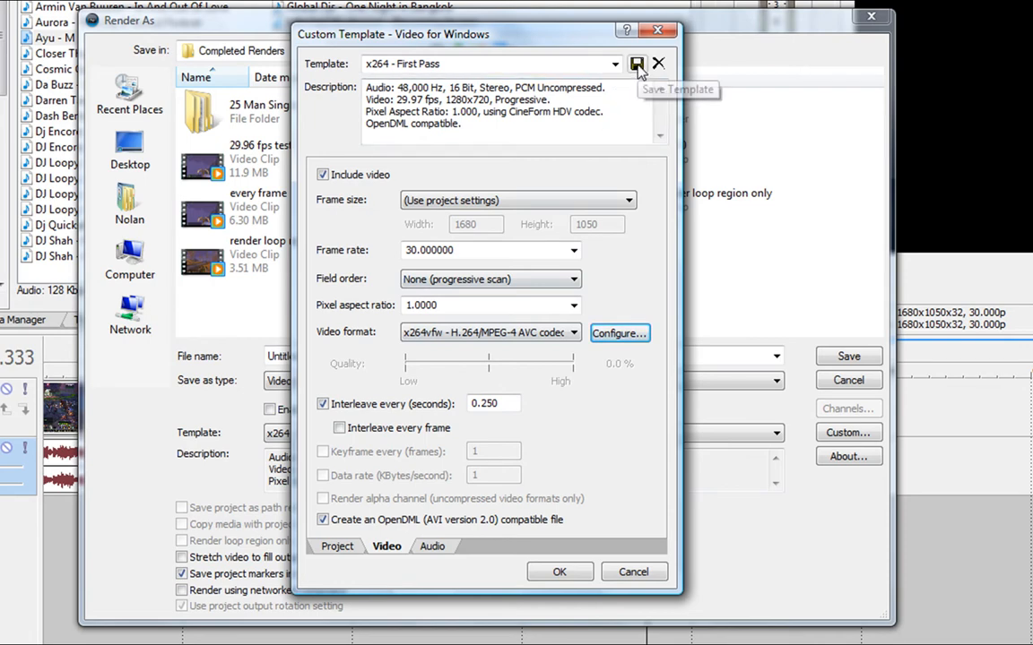
mouse_move(639, 63)
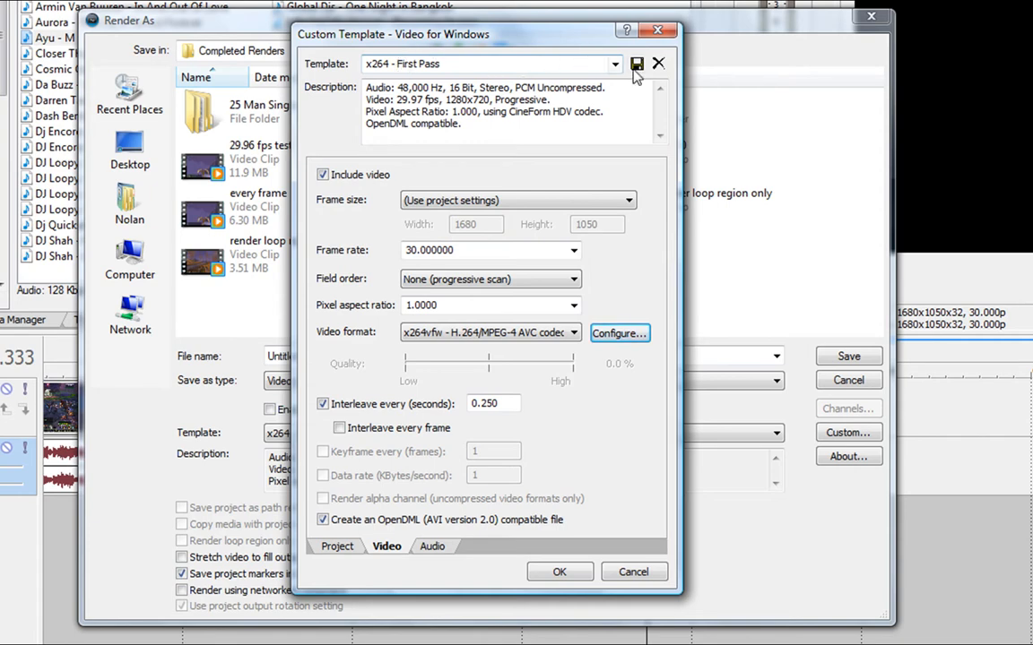
Overwrite the saved x264 - First Pass template and accept the custom settings.
left_click(636, 64)
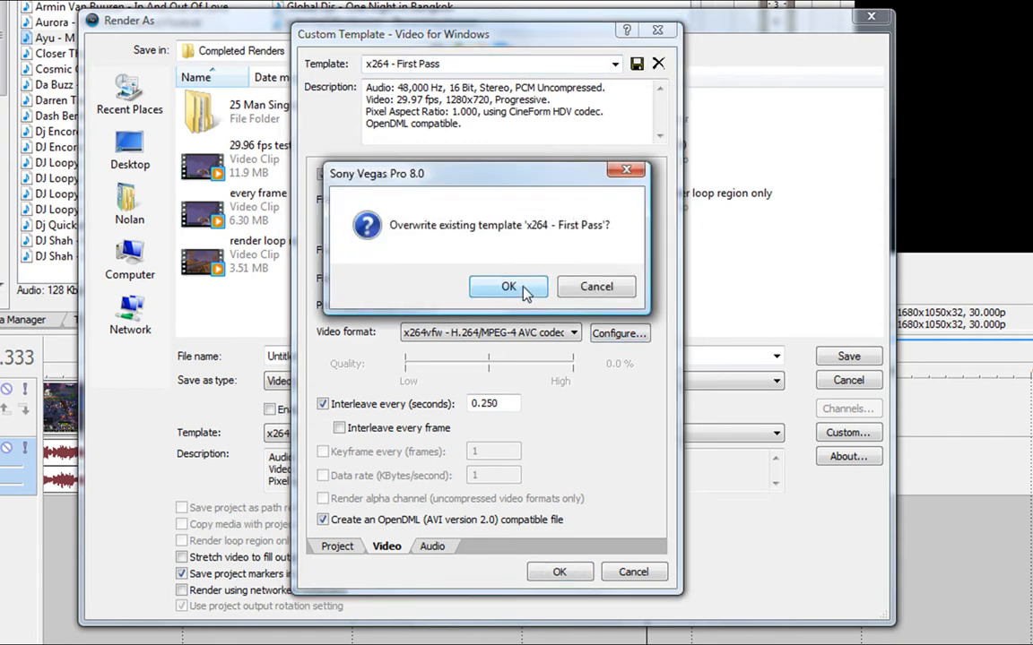
left_click(509, 287)
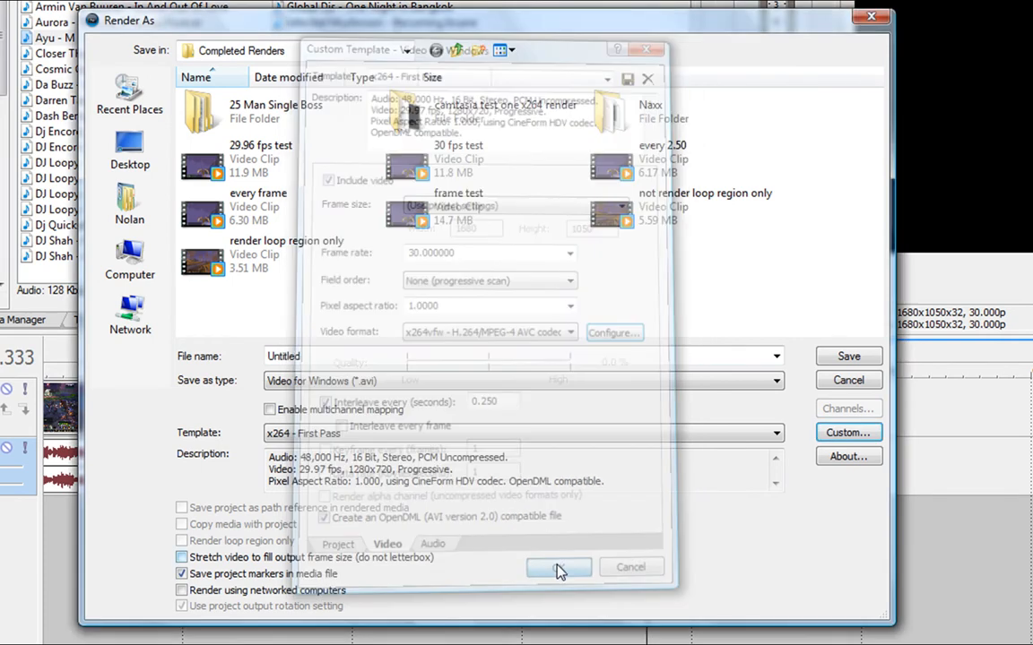
left_click(557, 567)
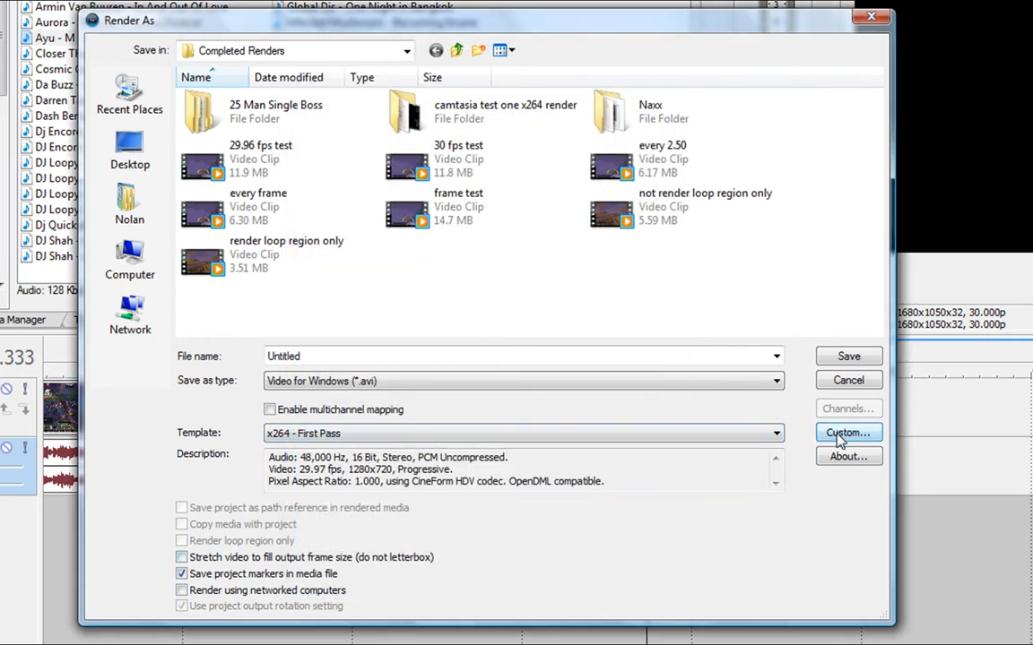
Reconfigure x264vfw as Multipass - Nth pass at 4500 kbit/s and rename the template x264 - Nth Pass.
left_click(846, 432)
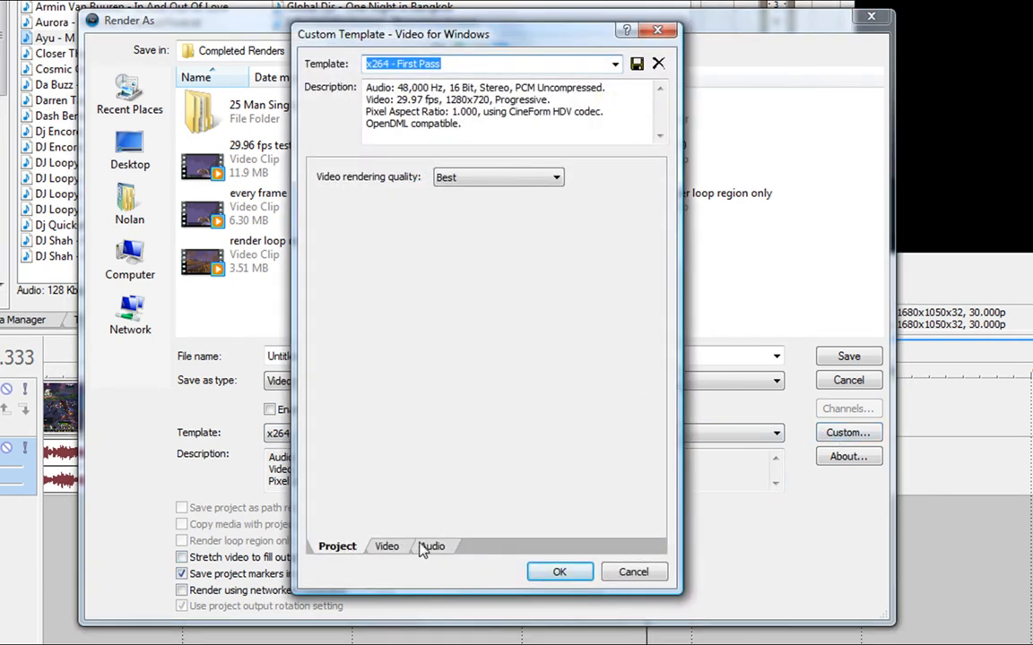
left_click(434, 544)
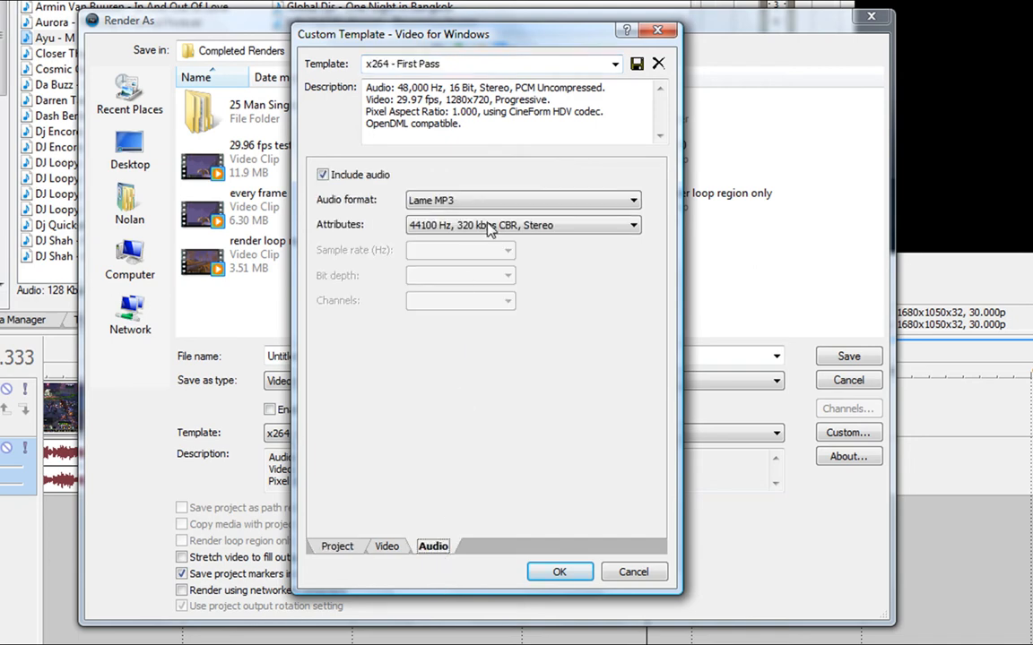
left_click(388, 545)
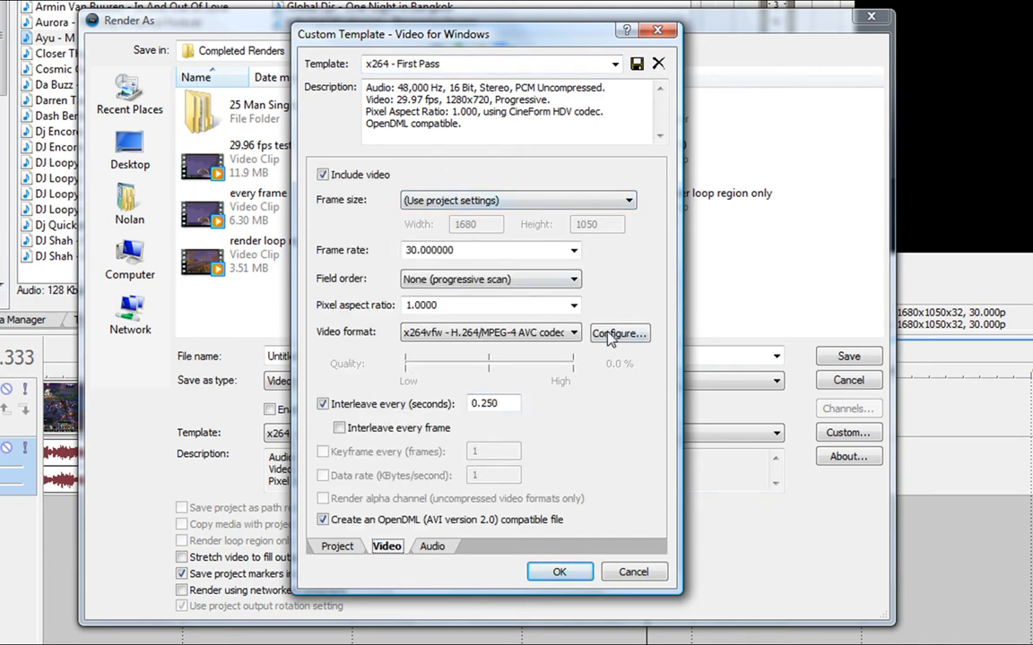
left_click(618, 334)
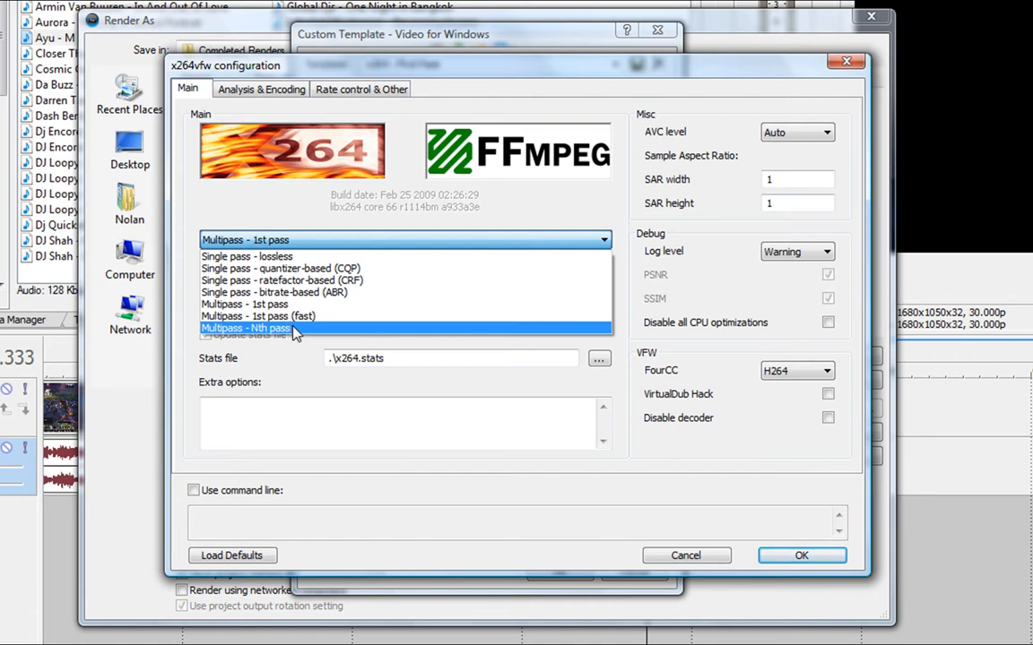
left_click(244, 328)
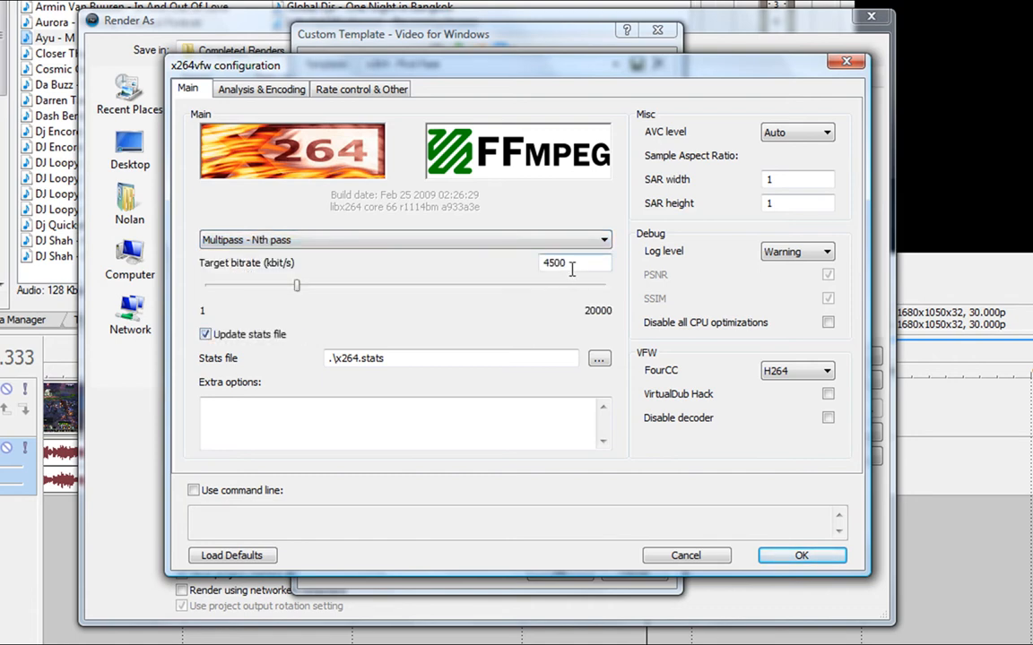
mouse_move(498, 296)
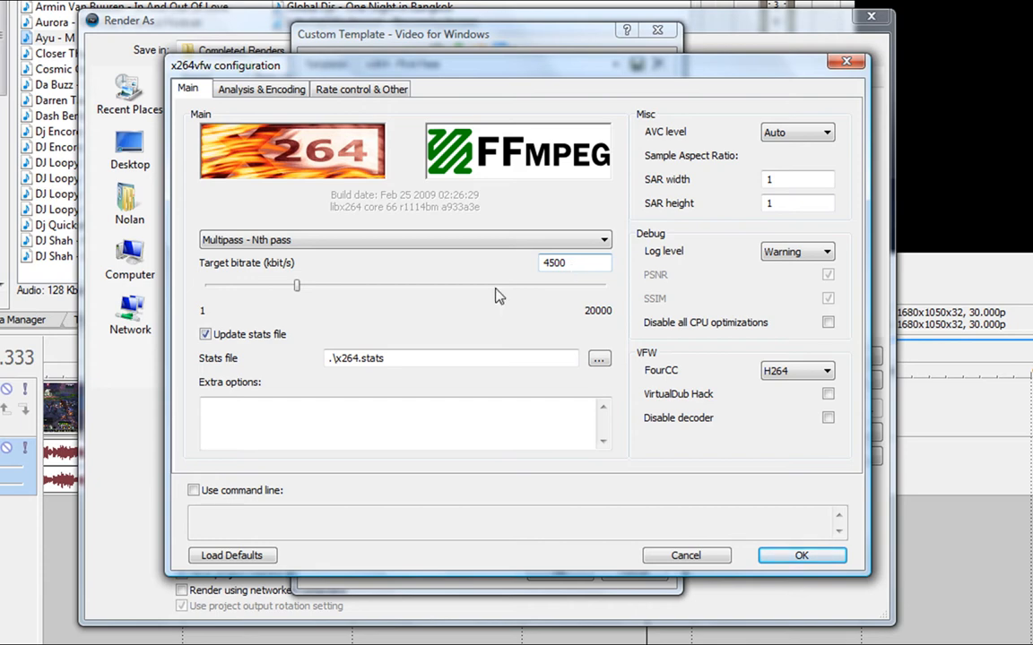
mouse_move(301, 272)
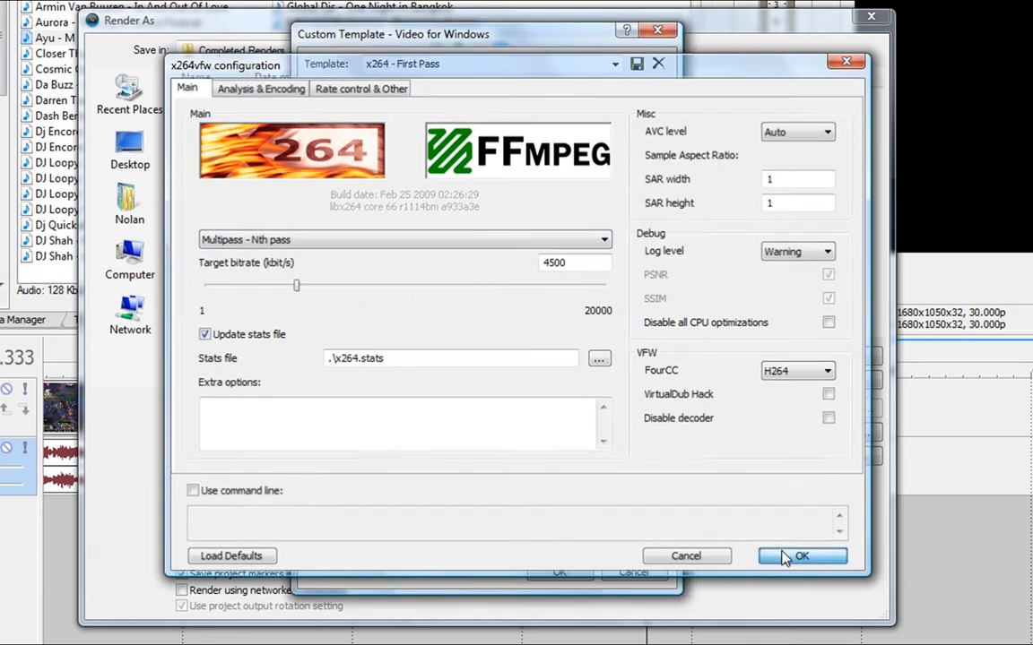
left_click(801, 556)
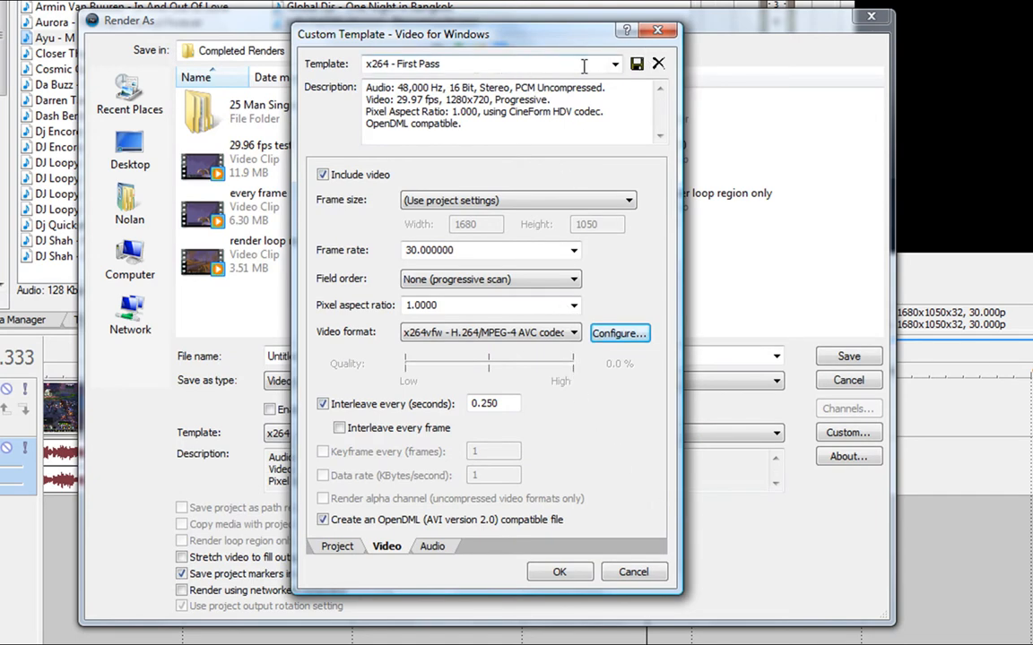
left_click(614, 64)
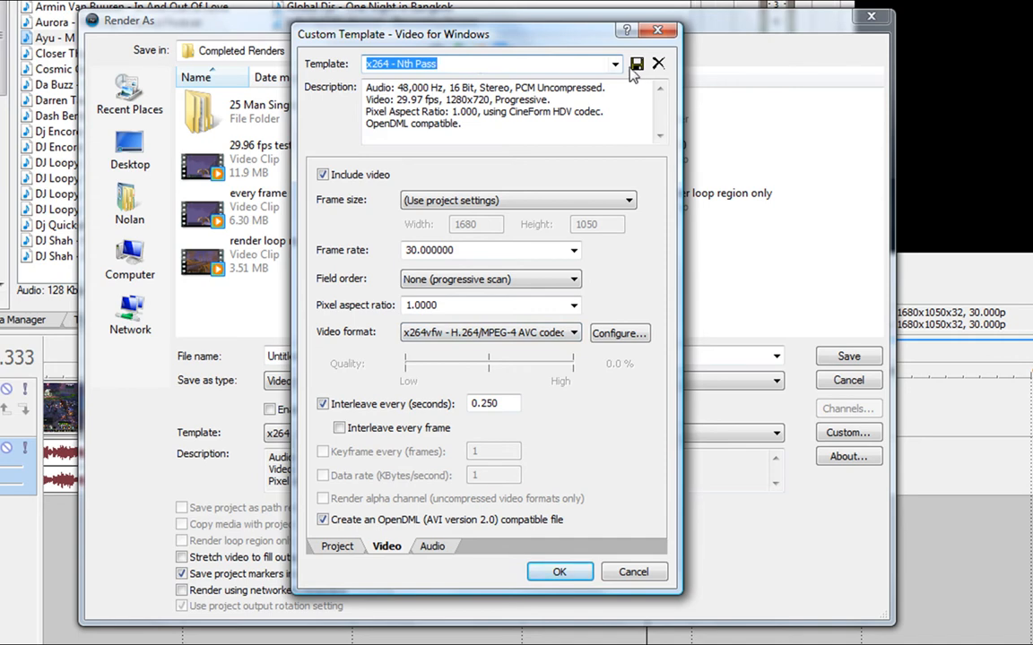
mouse_move(622, 567)
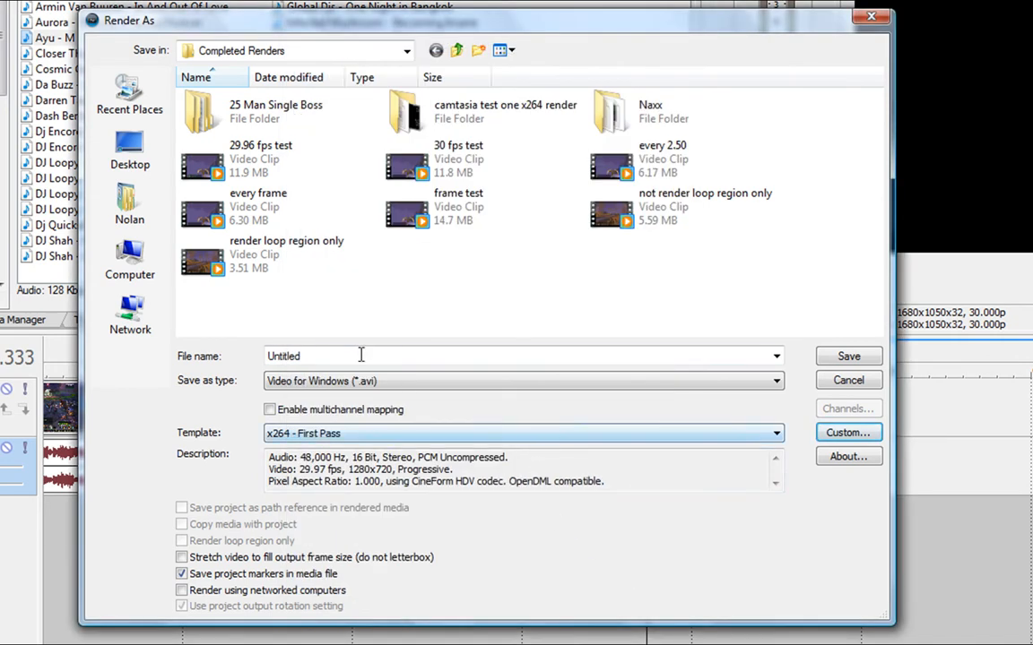
Render the first pass to test.avi and close the progress window when it completes.
type("testadfadf")
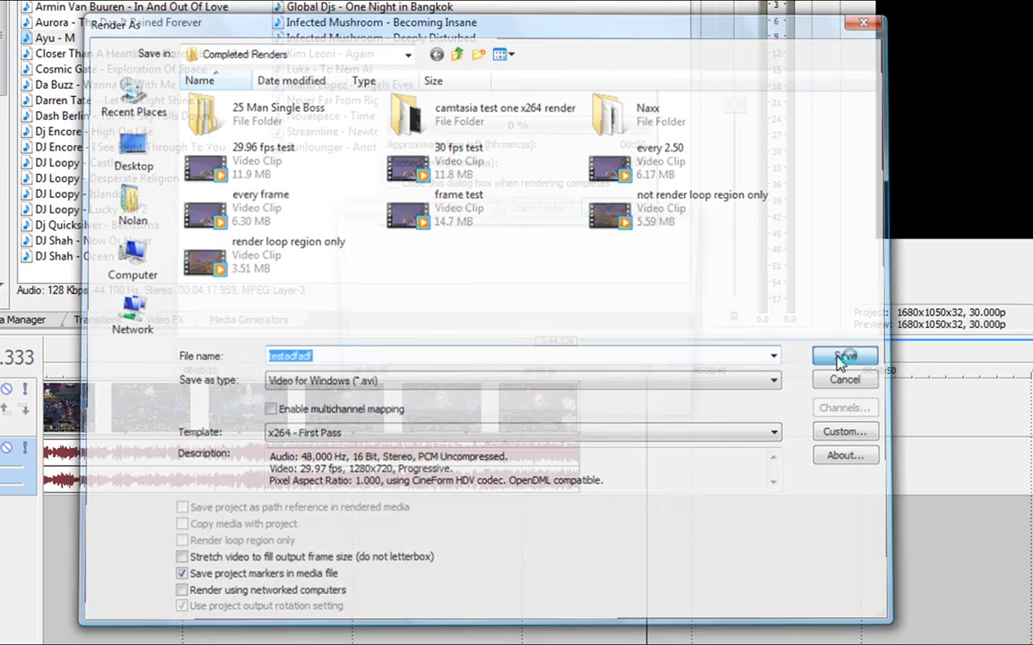
left_click(843, 355)
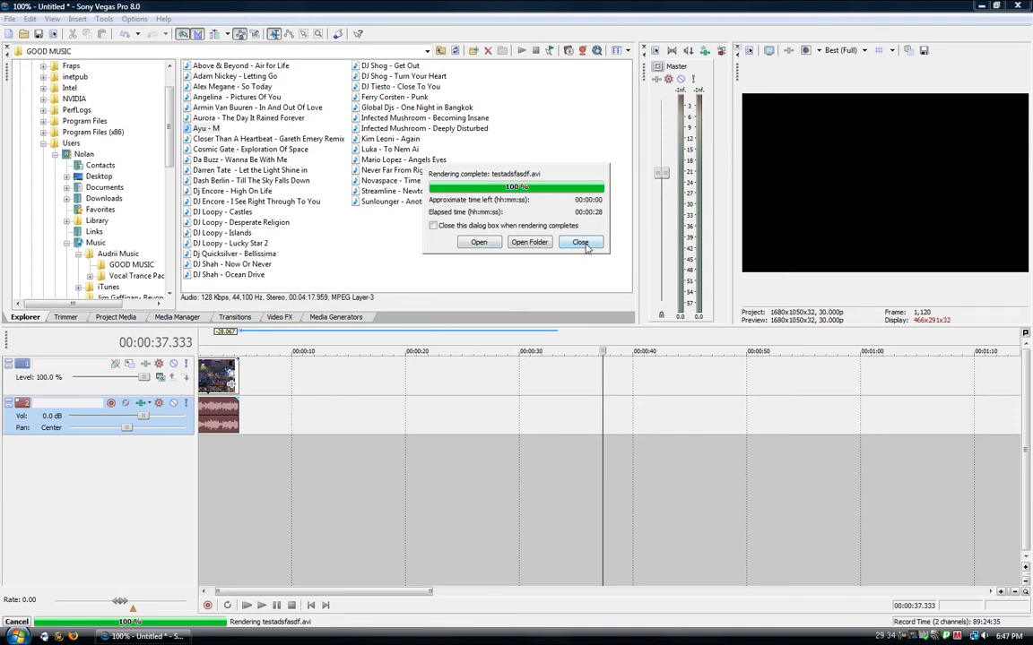
left_click(579, 242)
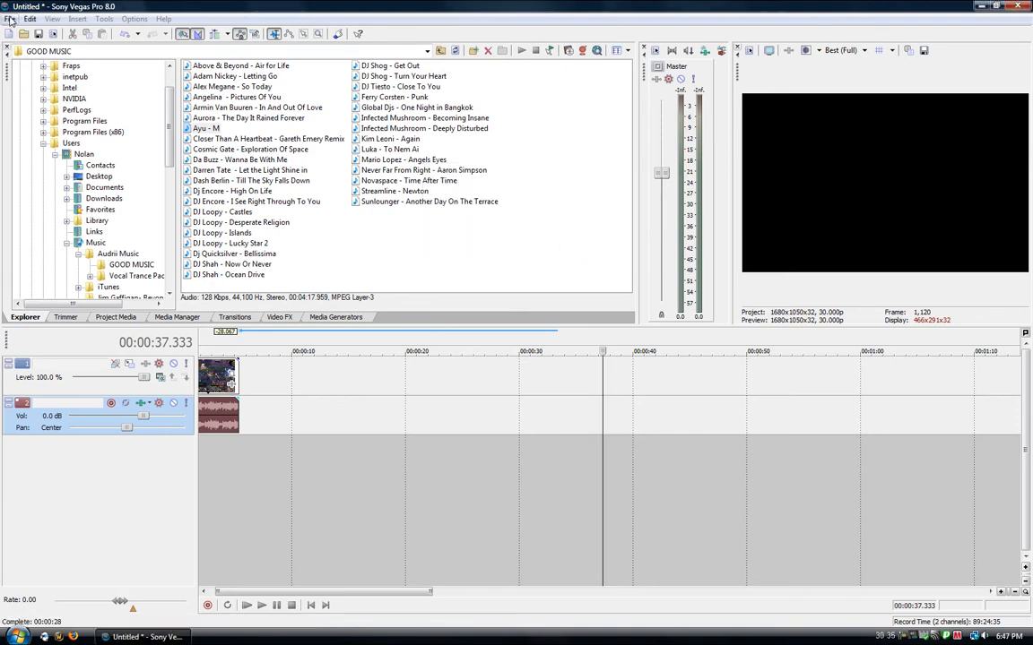
left_click(11, 18)
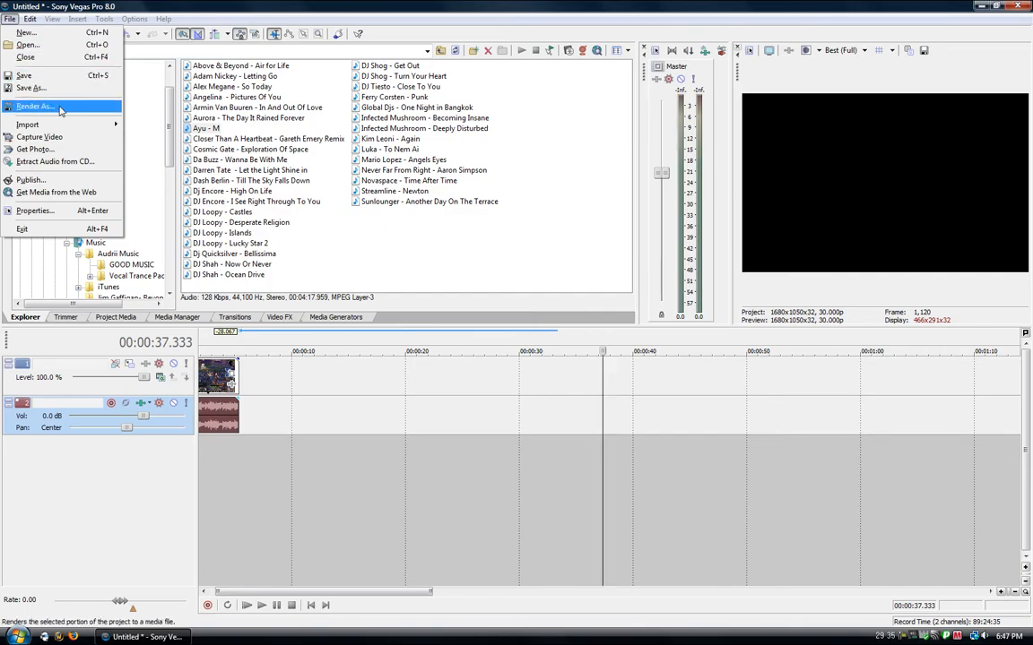
Set up Render As to testadsfasdf.avi with the x264 - Nth Pass template.
left_click(33, 106)
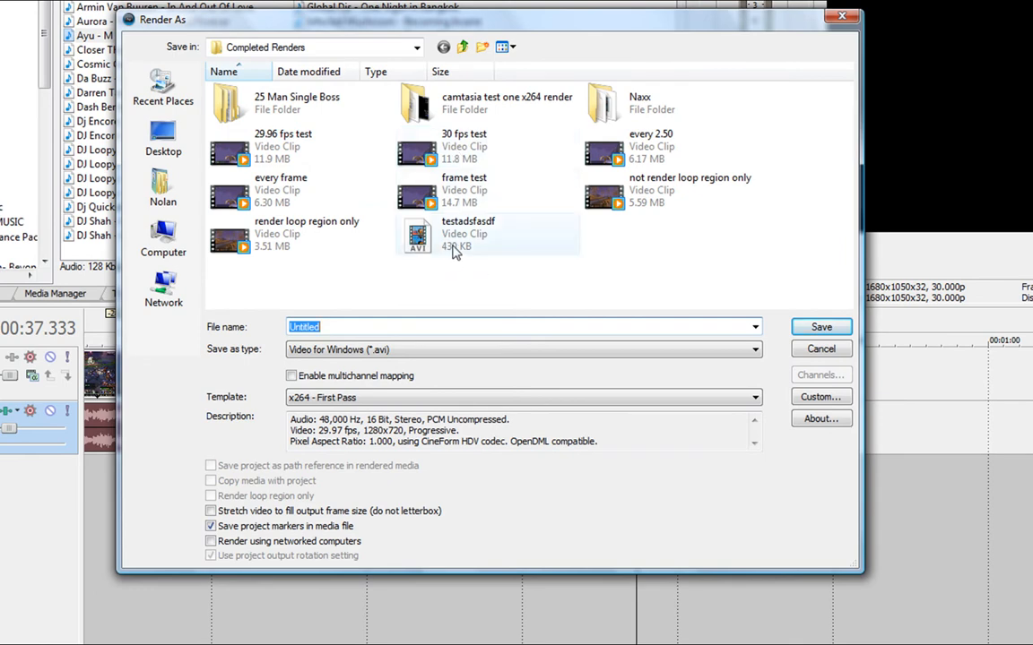
left_click(466, 233)
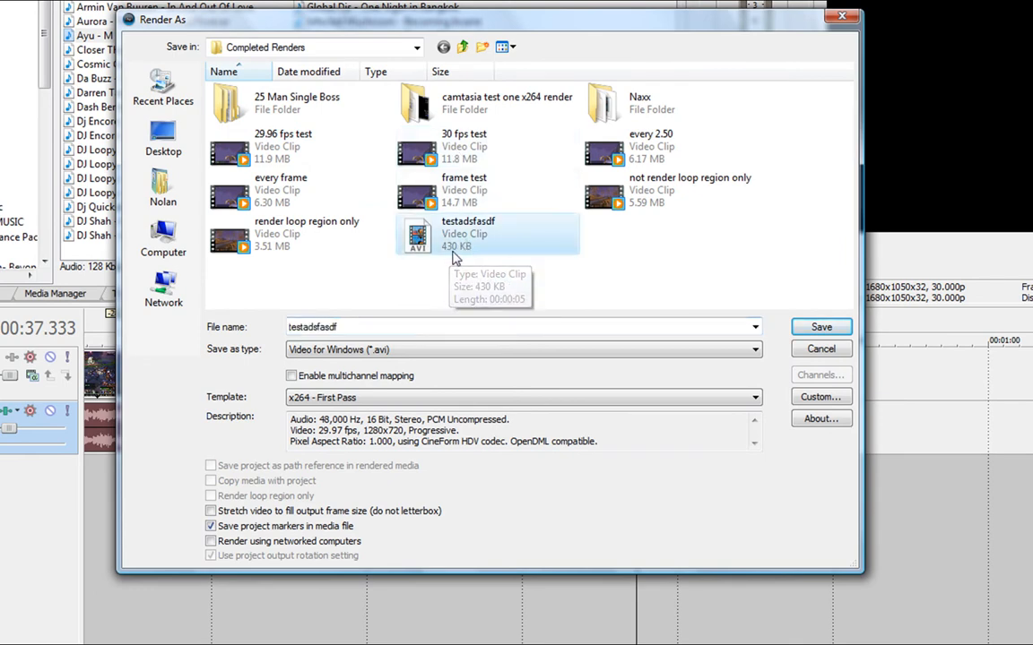
mouse_move(463, 251)
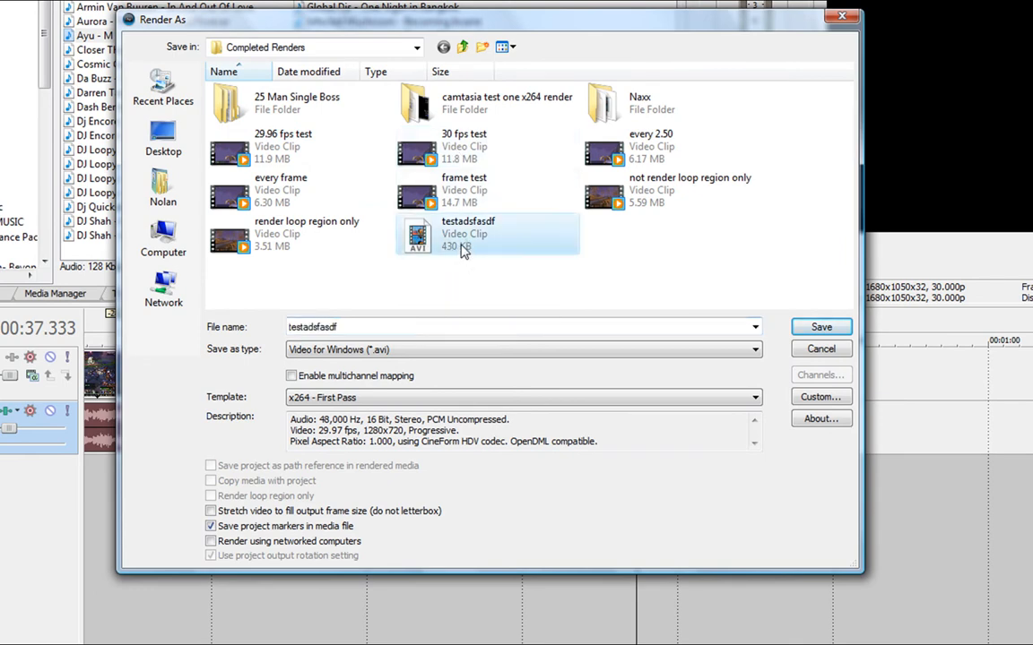
mouse_move(466, 248)
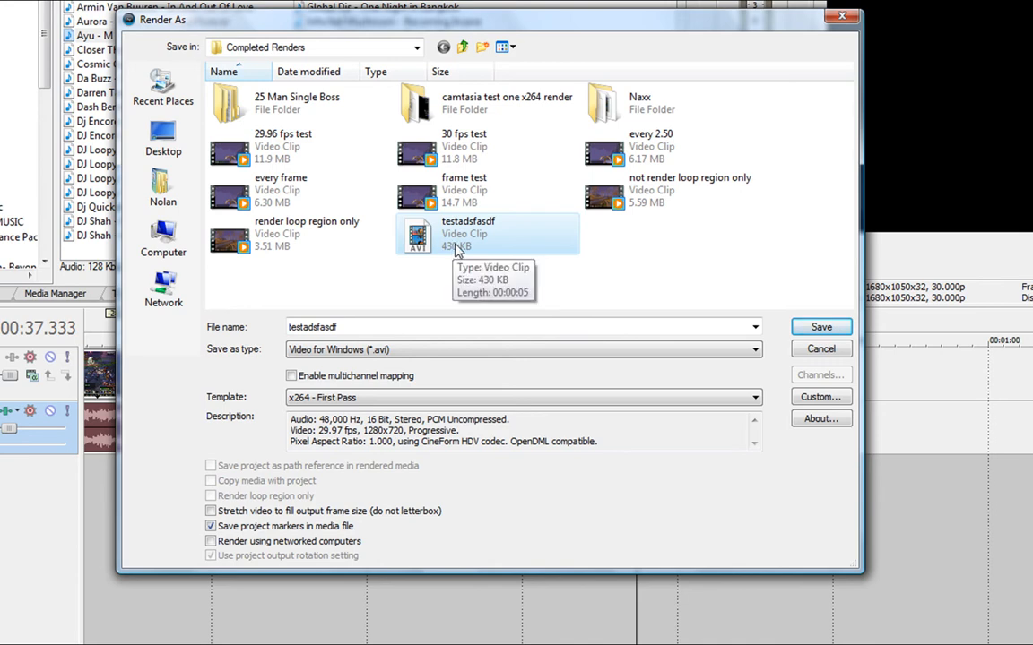
mouse_move(473, 206)
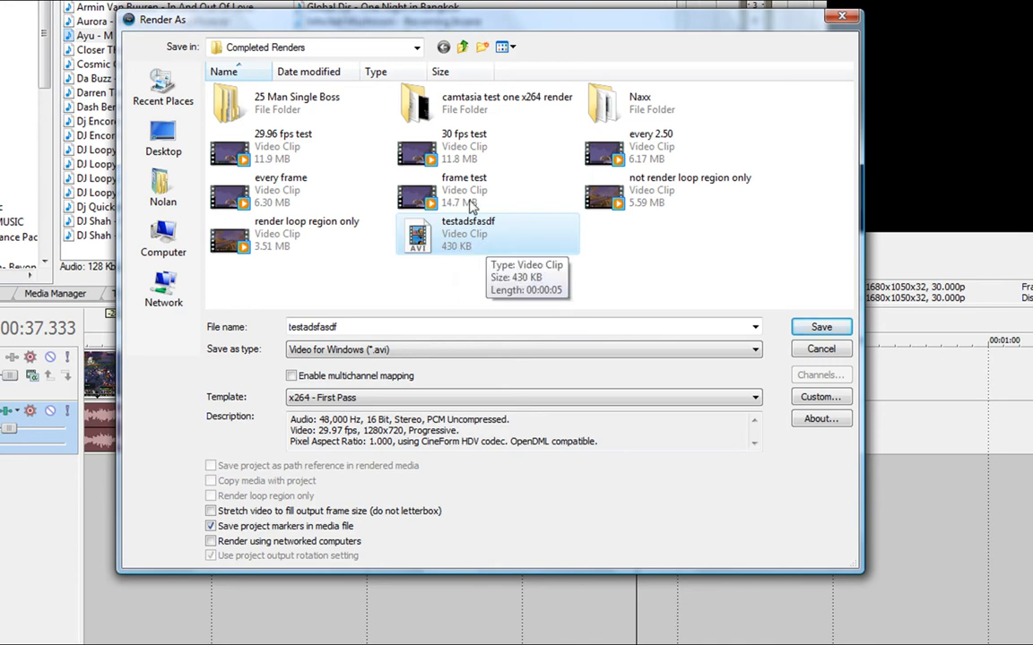
mouse_move(452, 257)
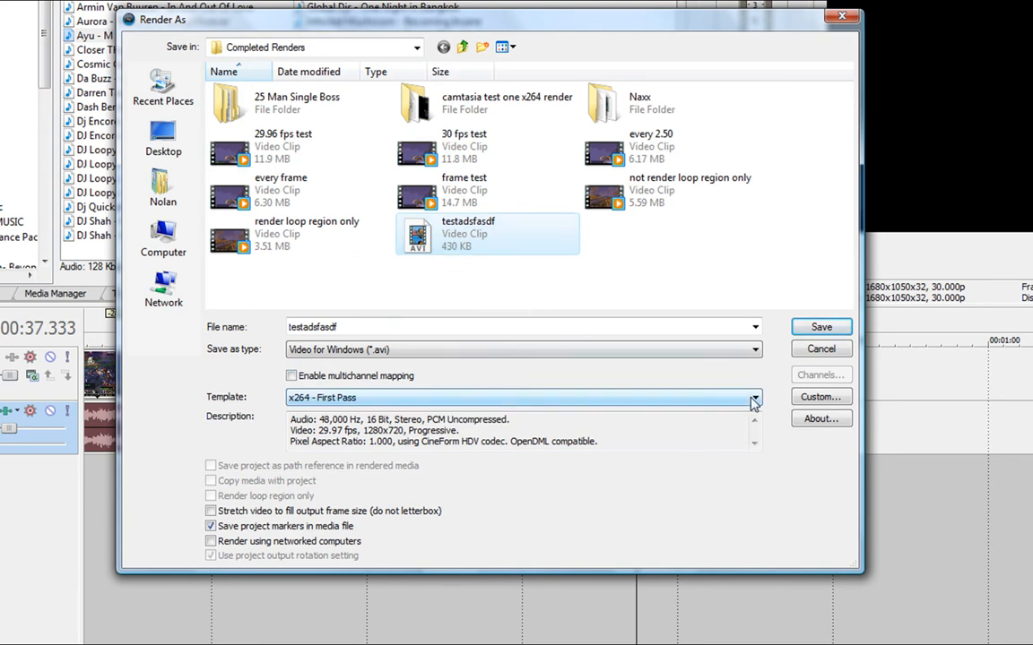
left_click(753, 398)
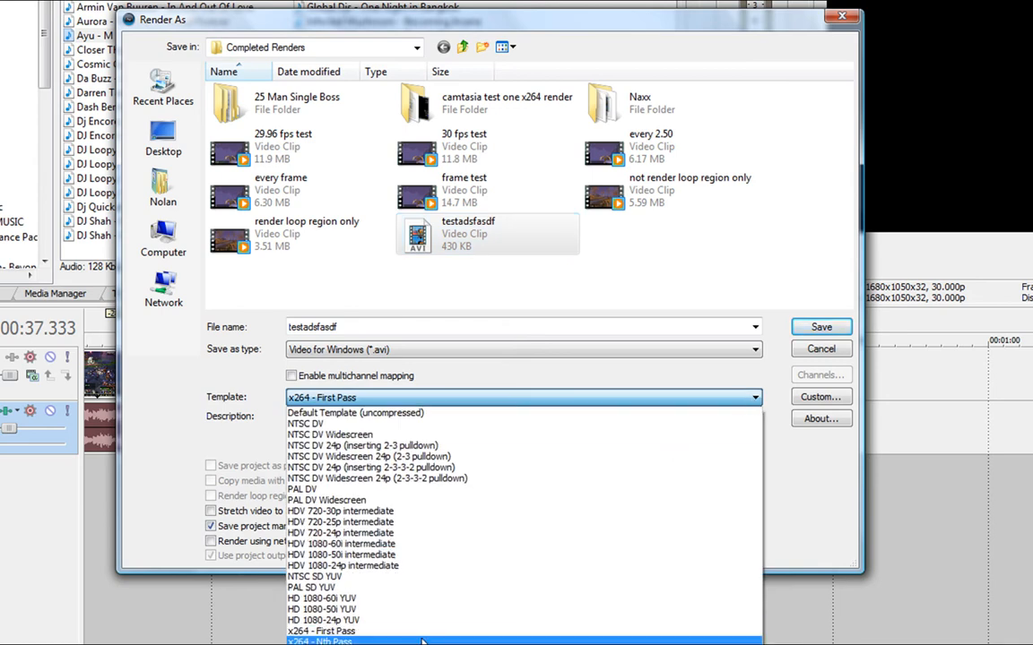
left_click(319, 640)
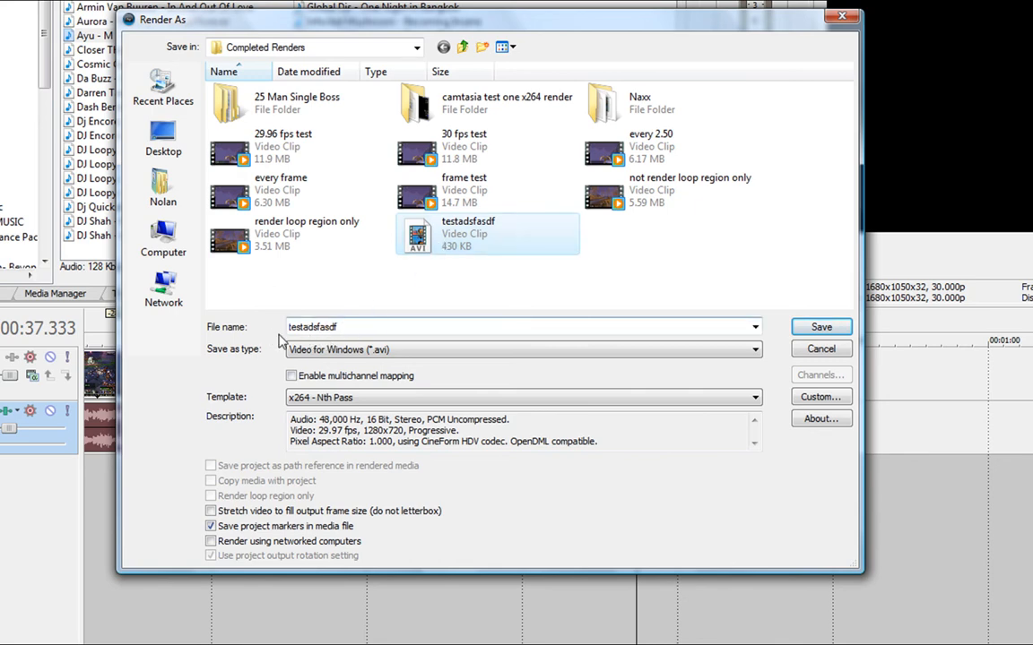
left_click(523, 398)
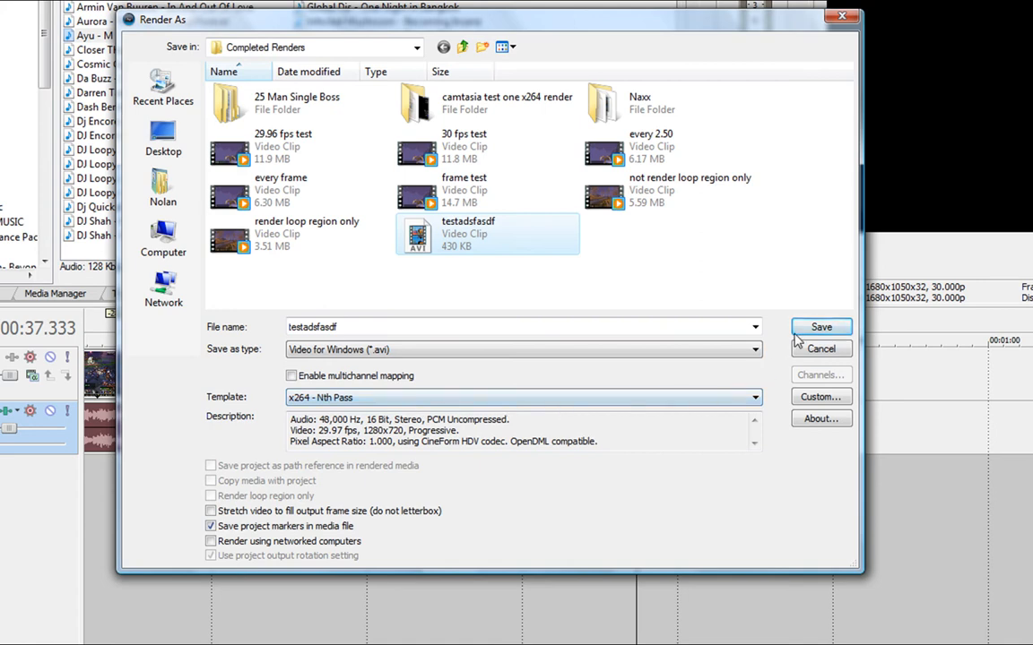
Start the second-pass render, confirming the overwrite of testadsfasdf.avi.
left_click(821, 326)
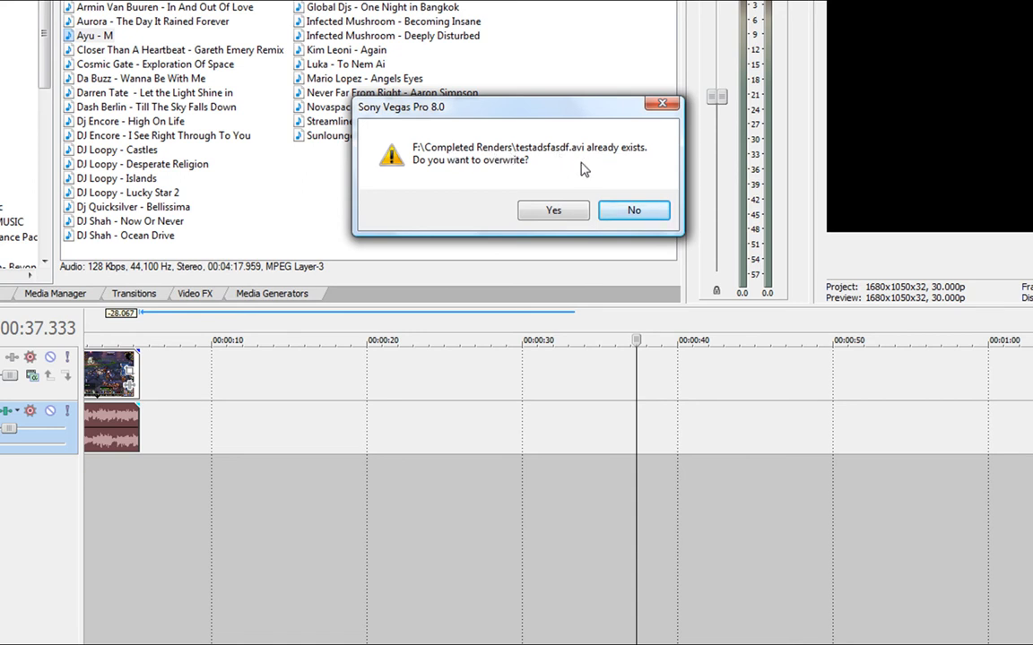
mouse_move(523, 179)
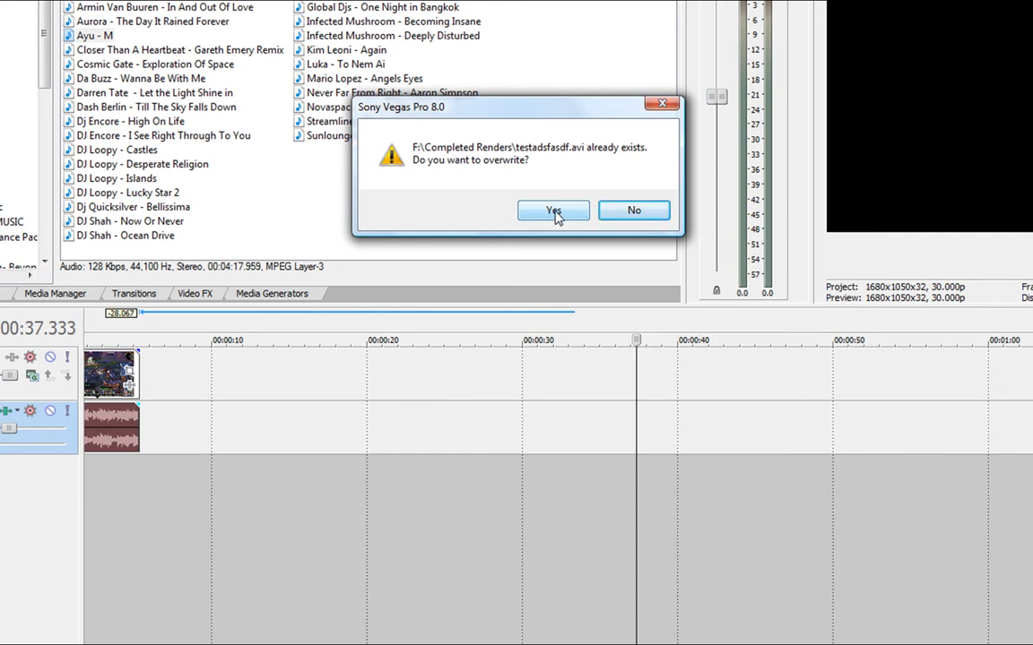
left_click(553, 210)
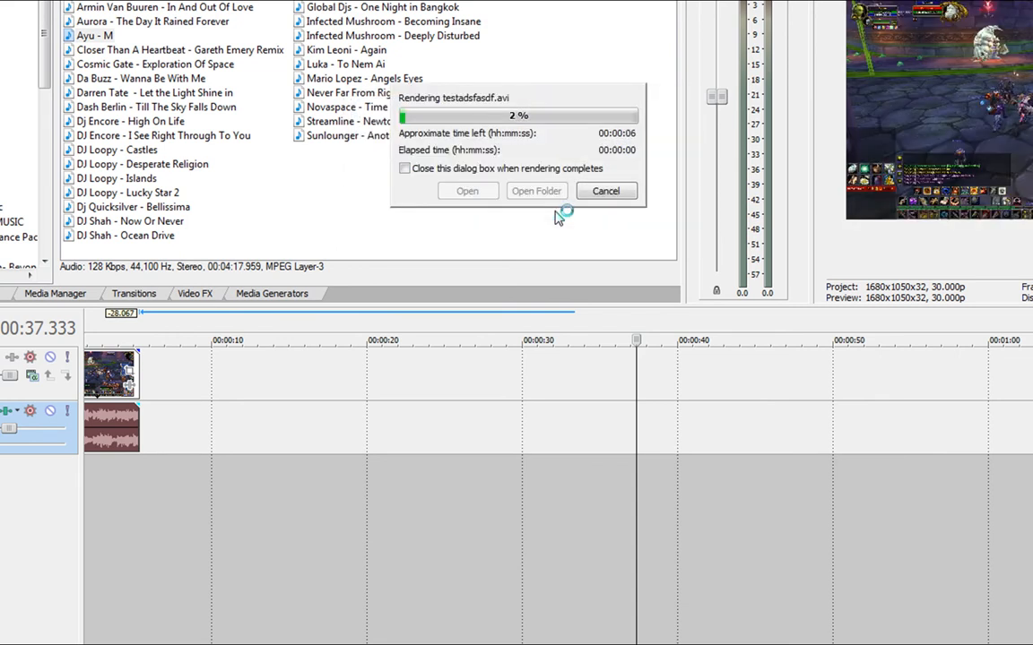